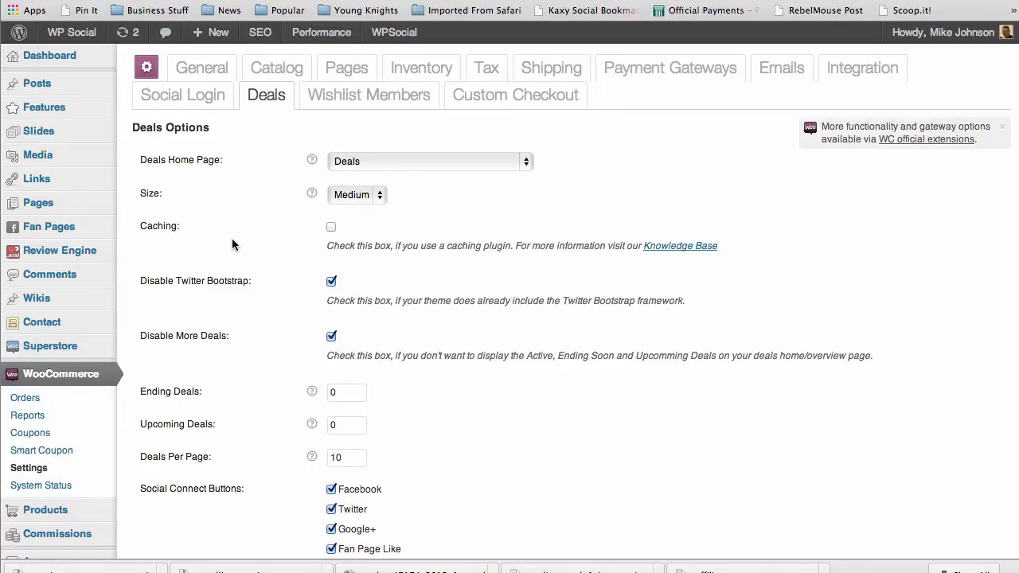
pyautogui.moveTo(220, 244)
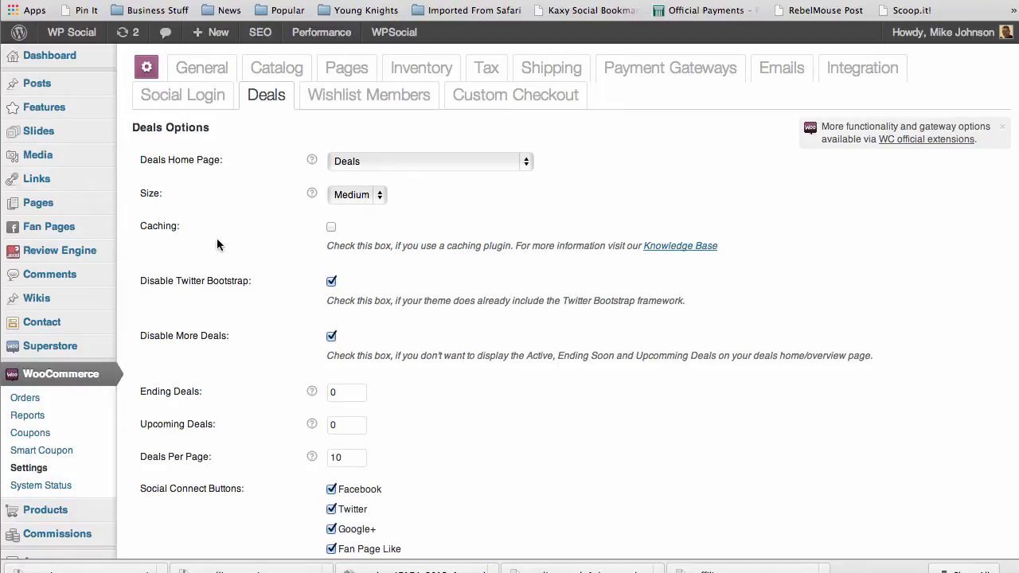
pyautogui.moveTo(134, 259)
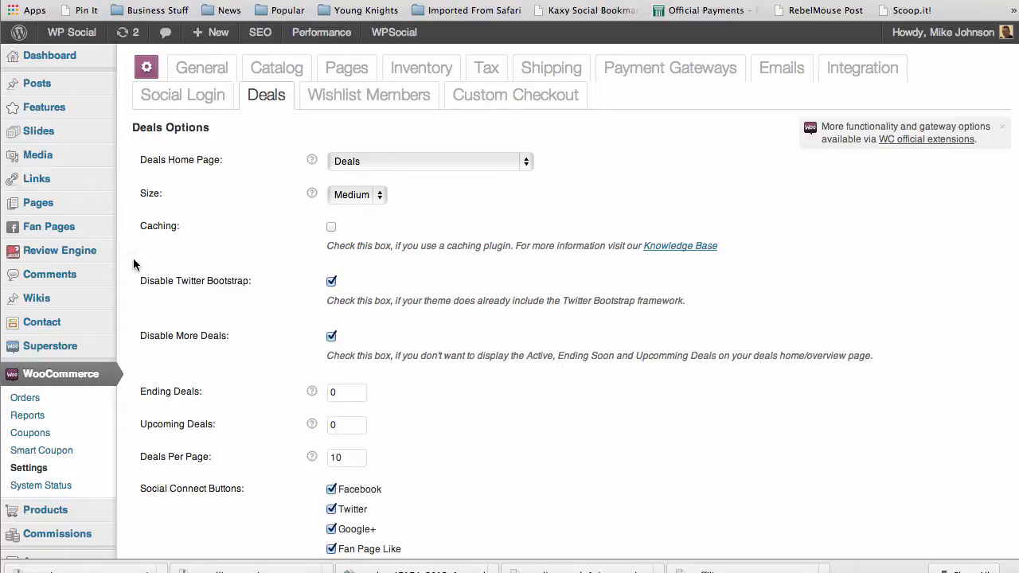
pyautogui.moveTo(133, 292)
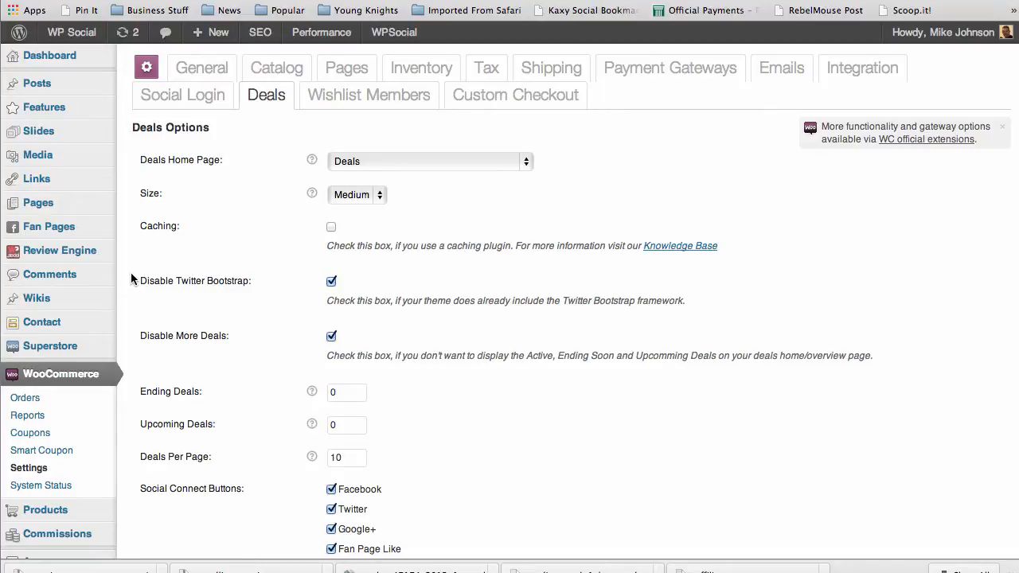
pyautogui.moveTo(41, 322)
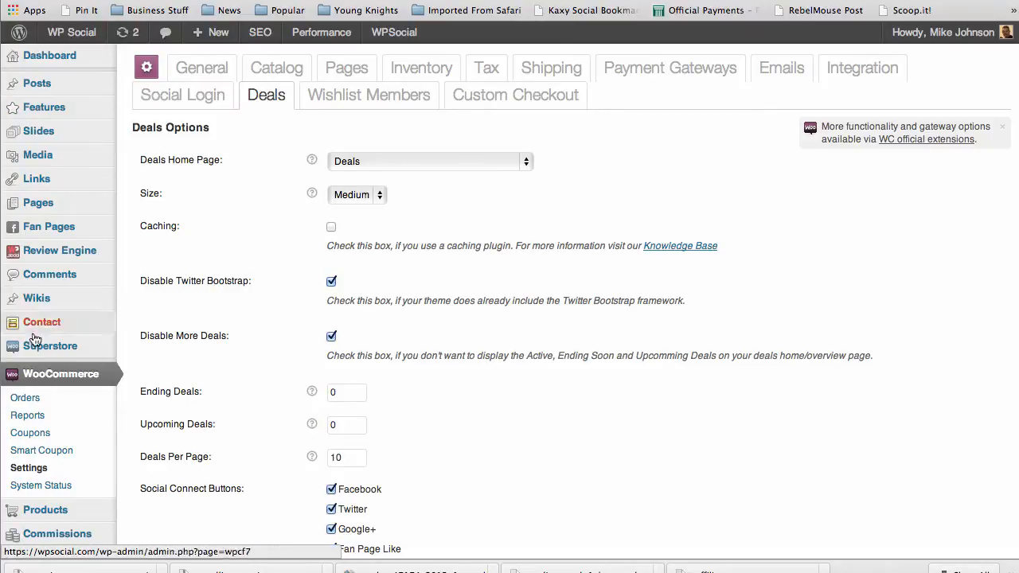
pyautogui.moveTo(129, 346)
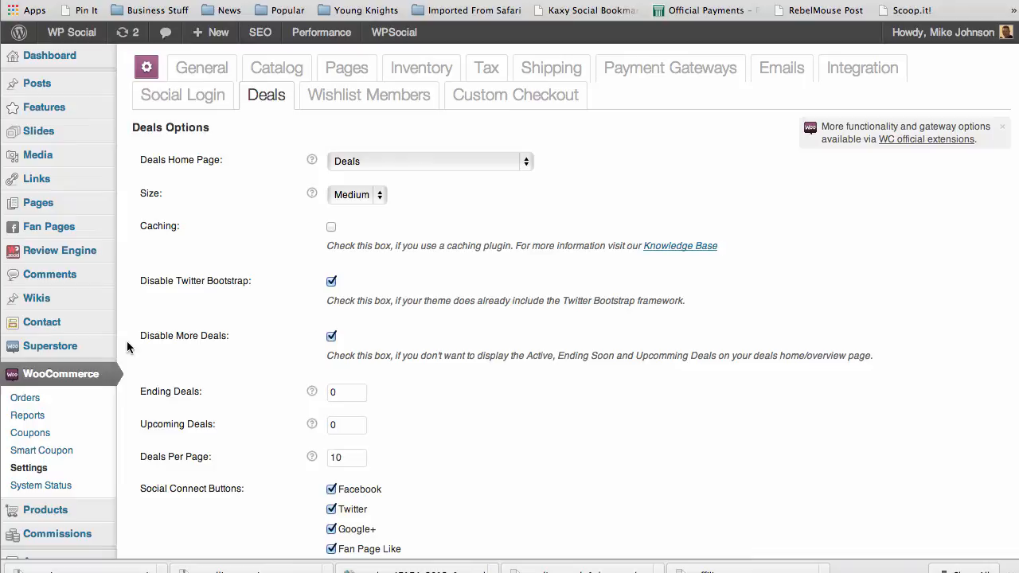
pyautogui.moveTo(28, 416)
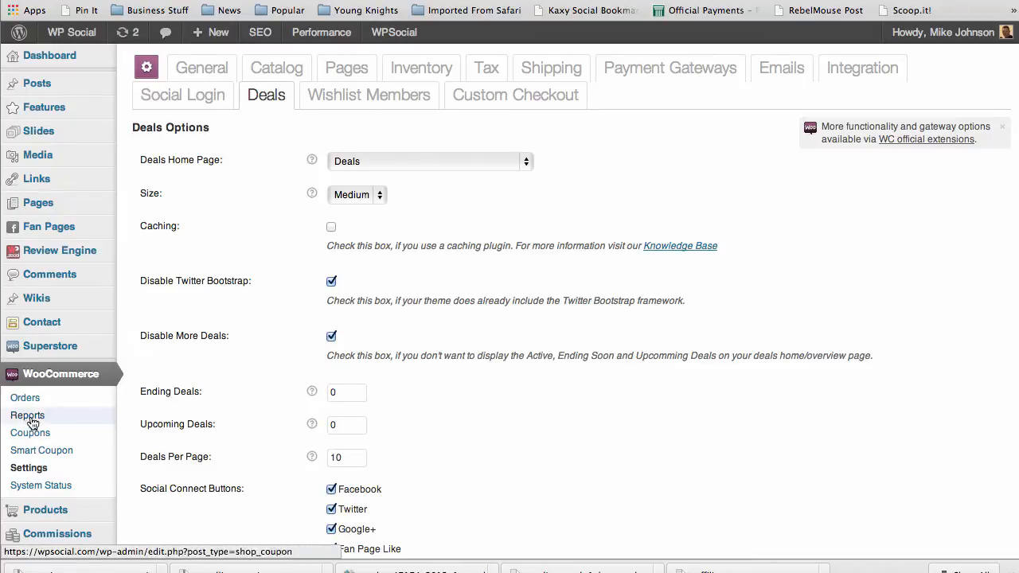
pyautogui.moveTo(41, 451)
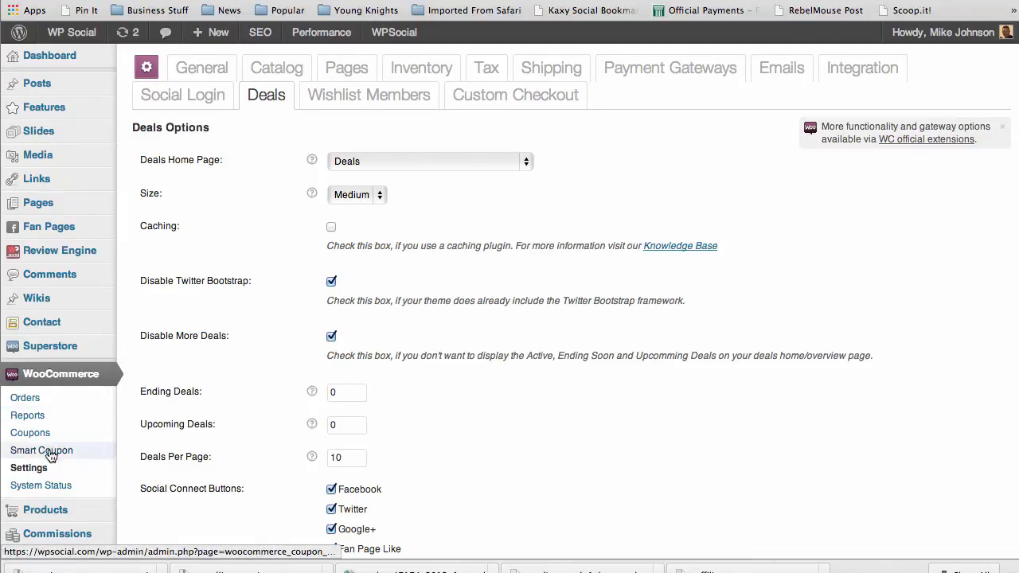
pyautogui.moveTo(30, 474)
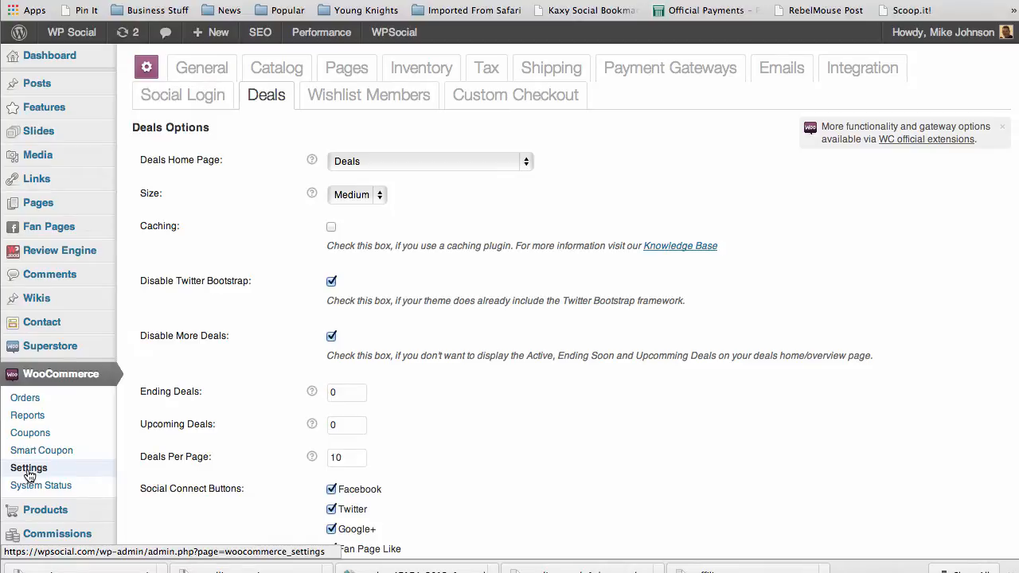
pyautogui.moveTo(256, 124)
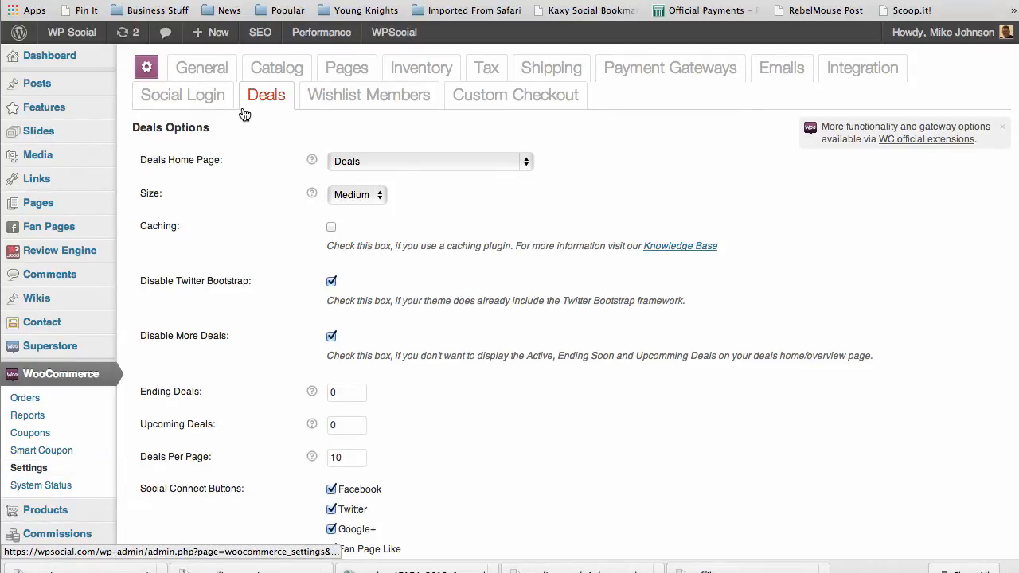
pyautogui.moveTo(258, 165)
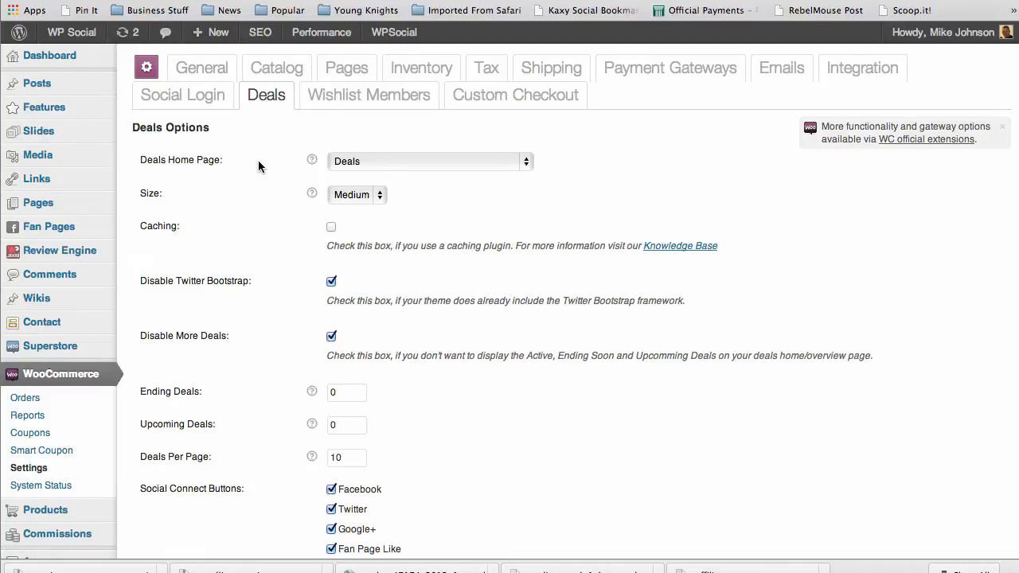
pyautogui.moveTo(261, 196)
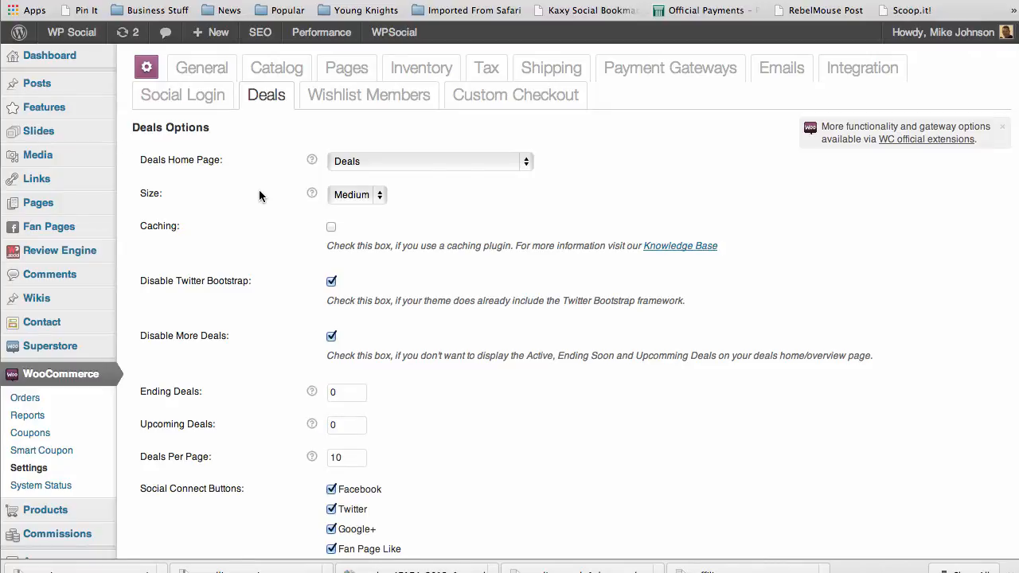
pyautogui.moveTo(279, 270)
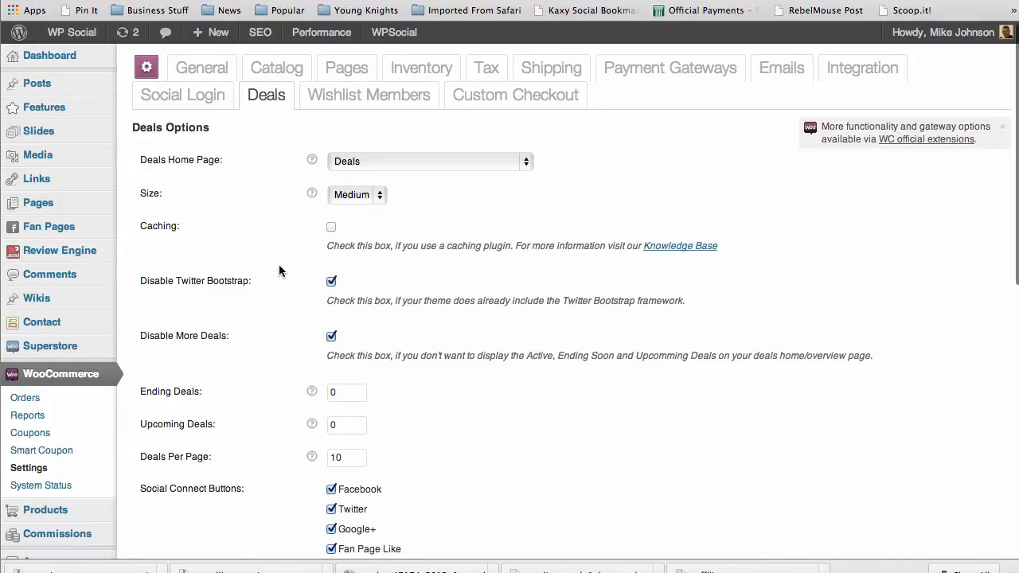
# - Switch the Deals Caching option on and off twice, leaving it off
pyautogui.scroll(-3)
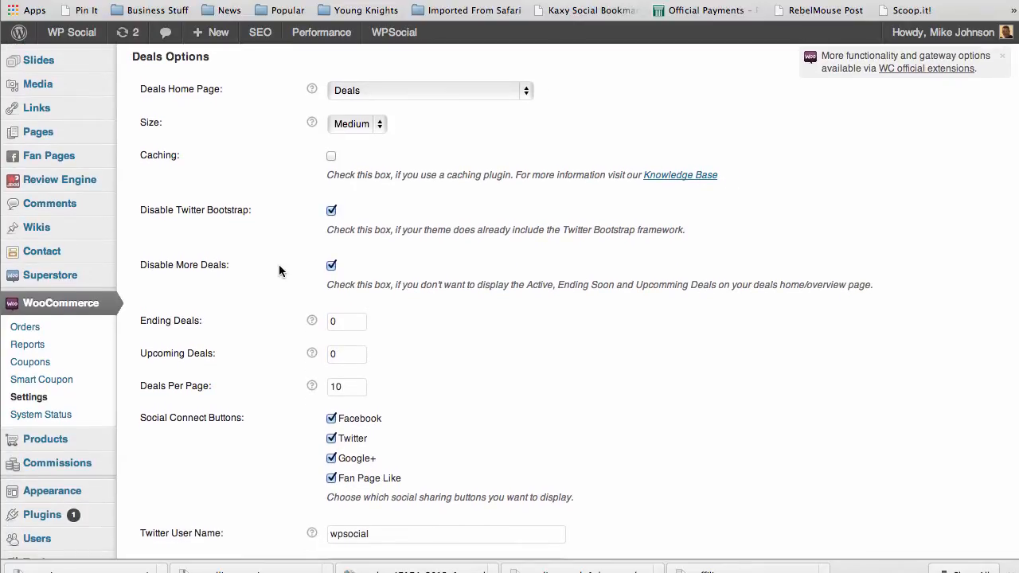
pyautogui.moveTo(267, 208)
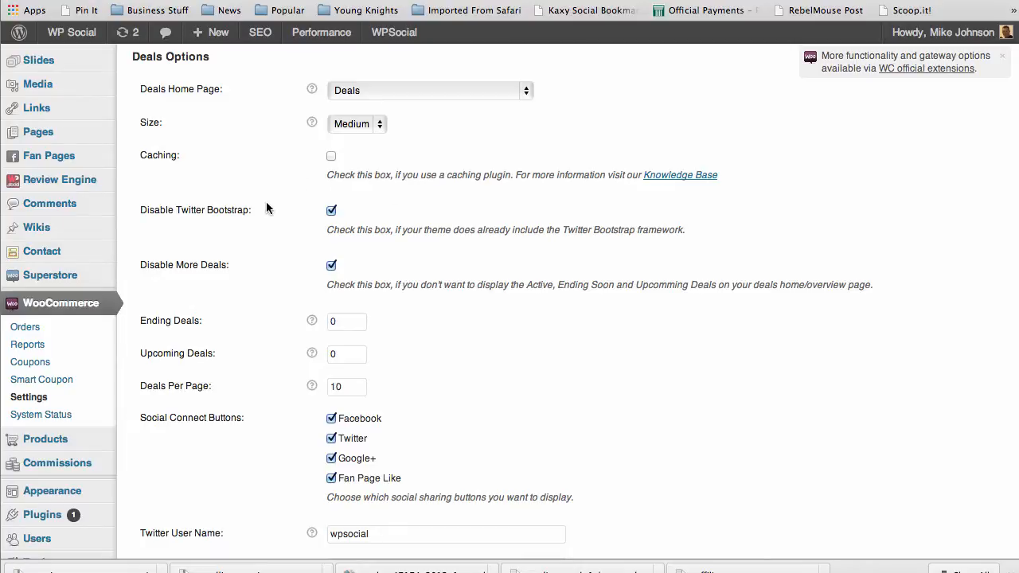
pyautogui.moveTo(273, 228)
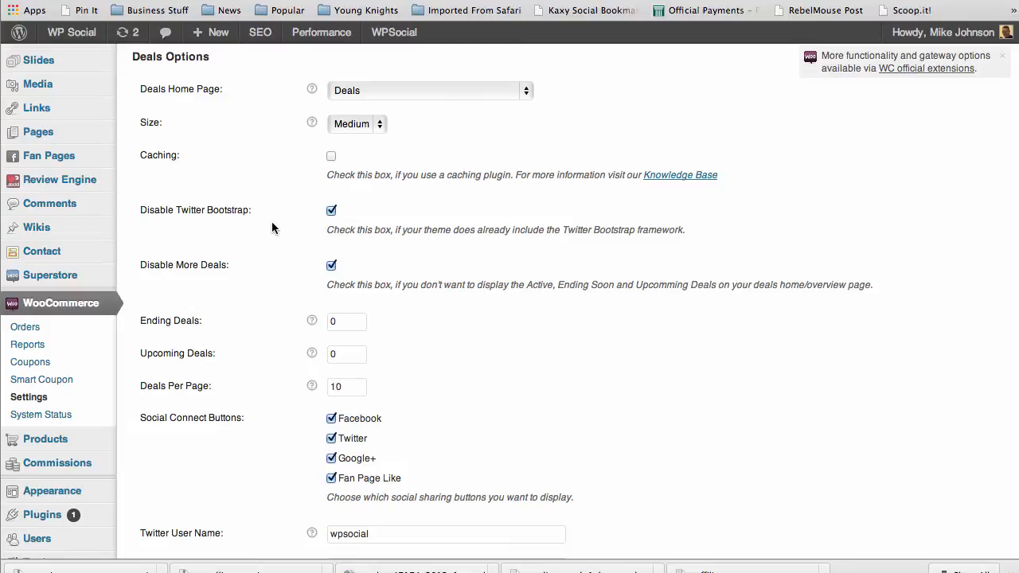
pyautogui.moveTo(322, 180)
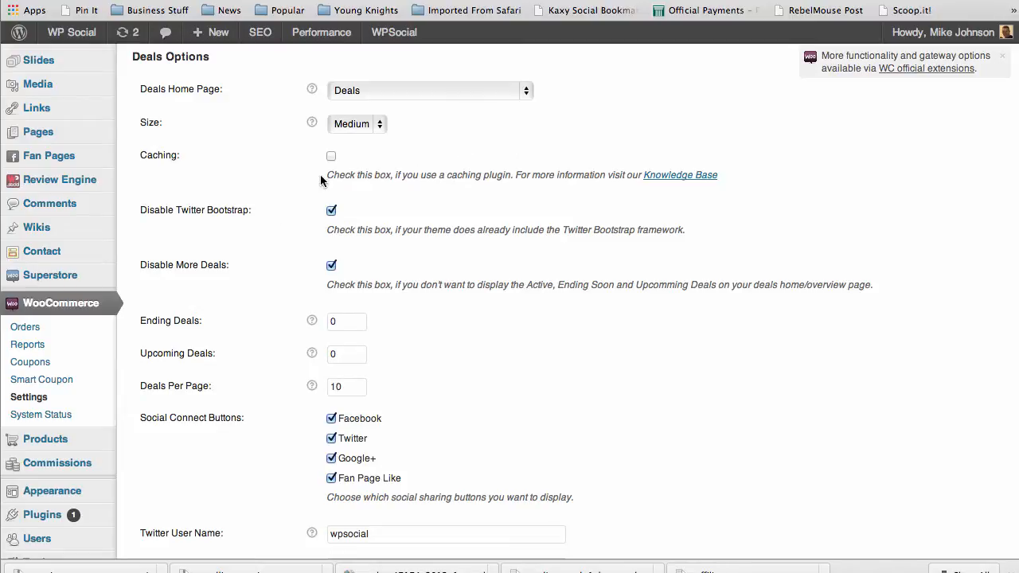
pyautogui.moveTo(333, 94)
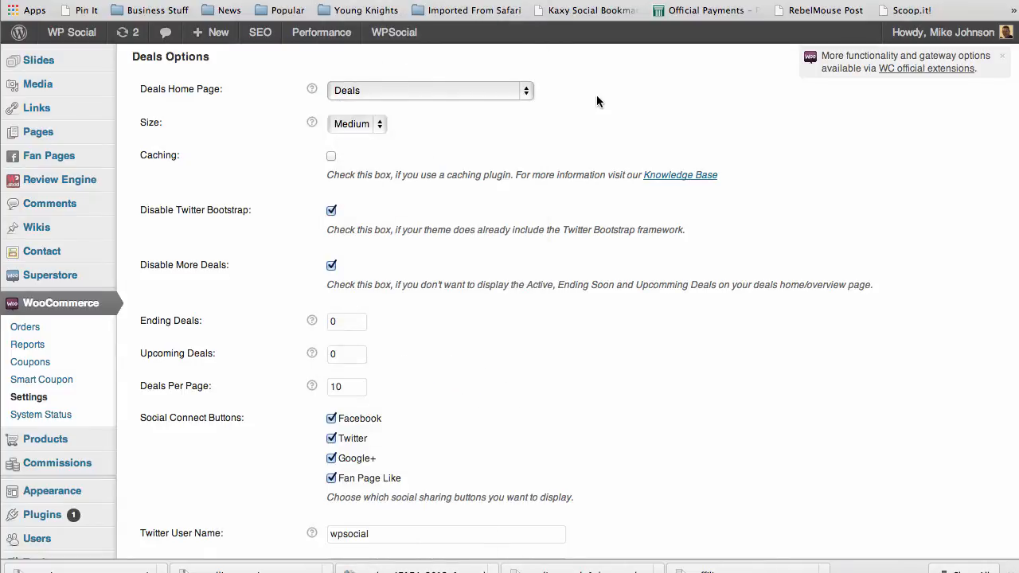
pyautogui.moveTo(476, 143)
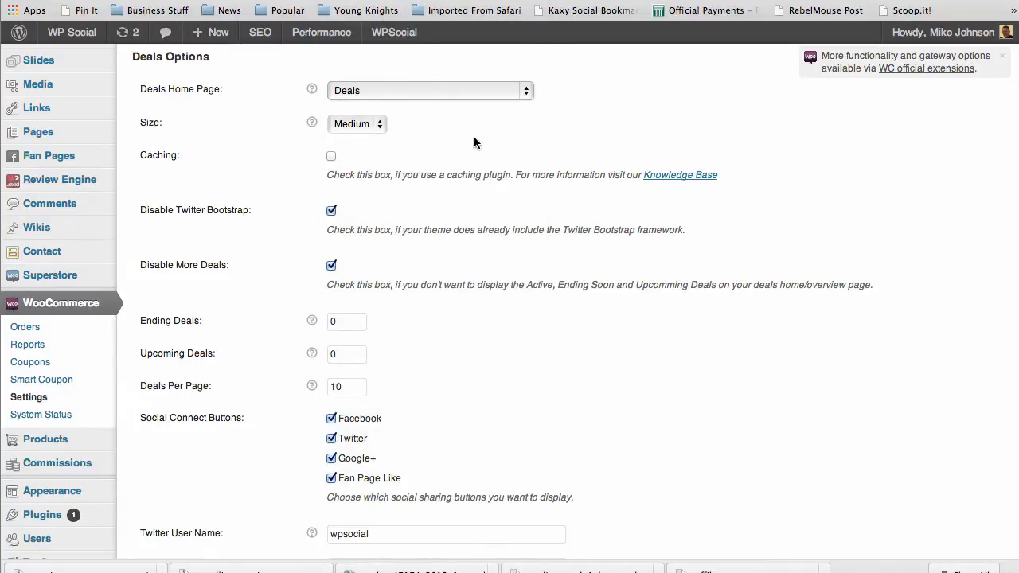
pyautogui.moveTo(288, 188)
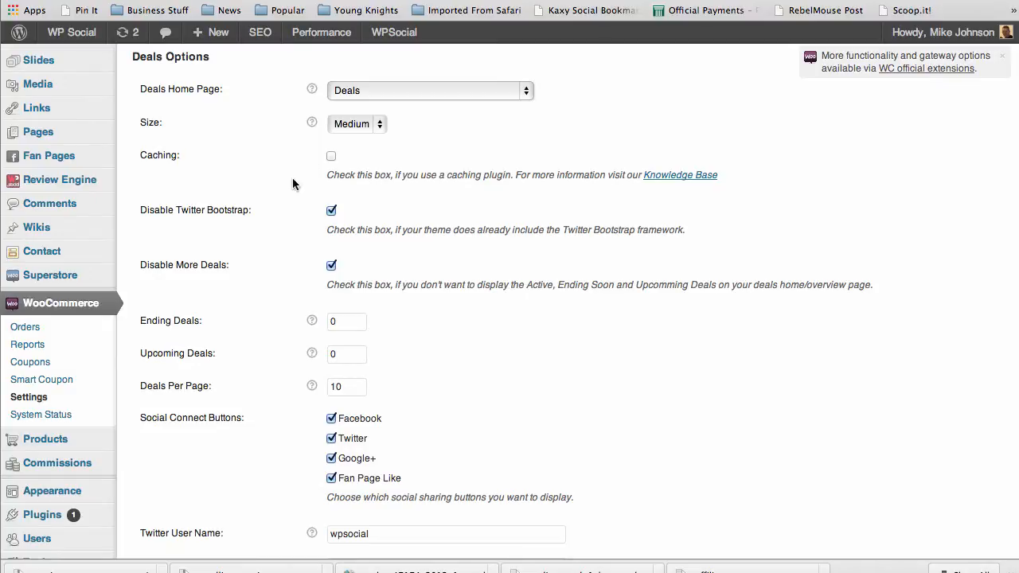
pyautogui.moveTo(446, 199)
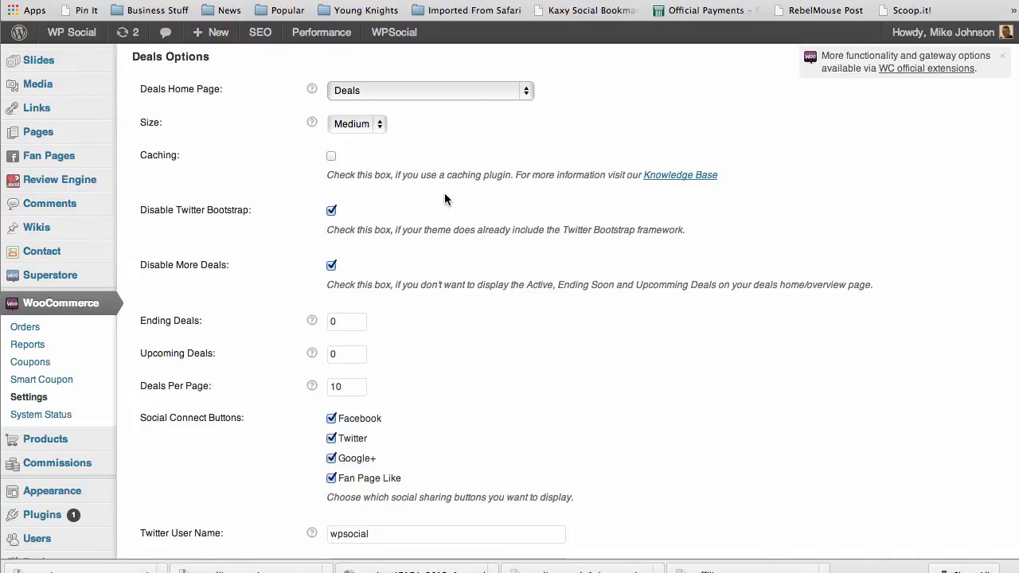
pyautogui.moveTo(295, 201)
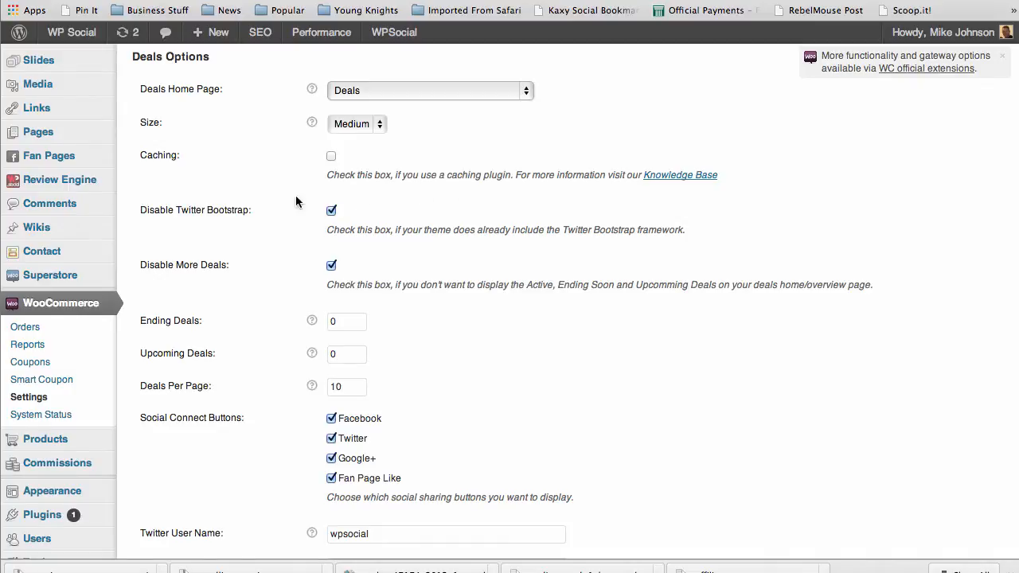
pyautogui.moveTo(350, 201)
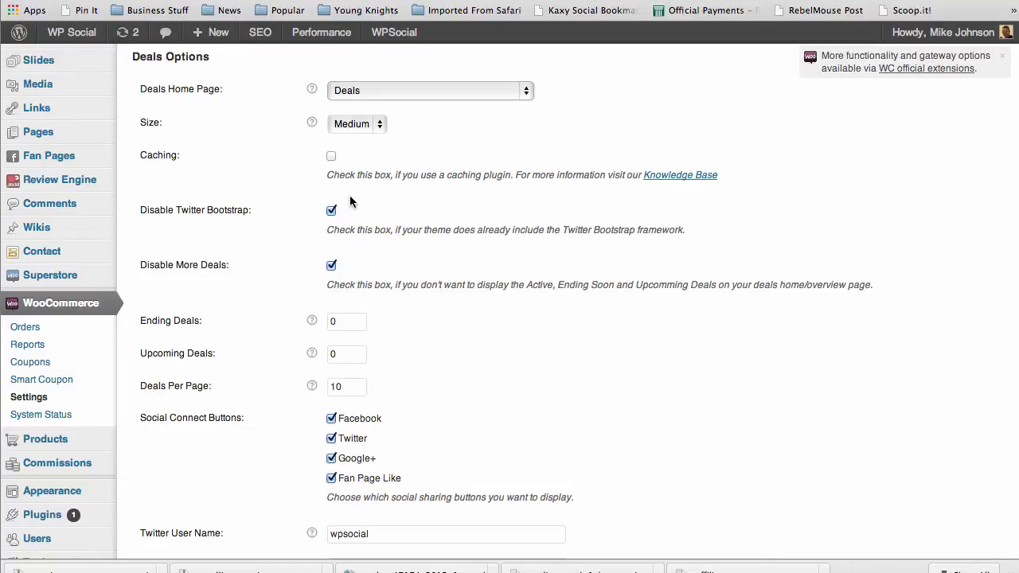
pyautogui.click(331, 155)
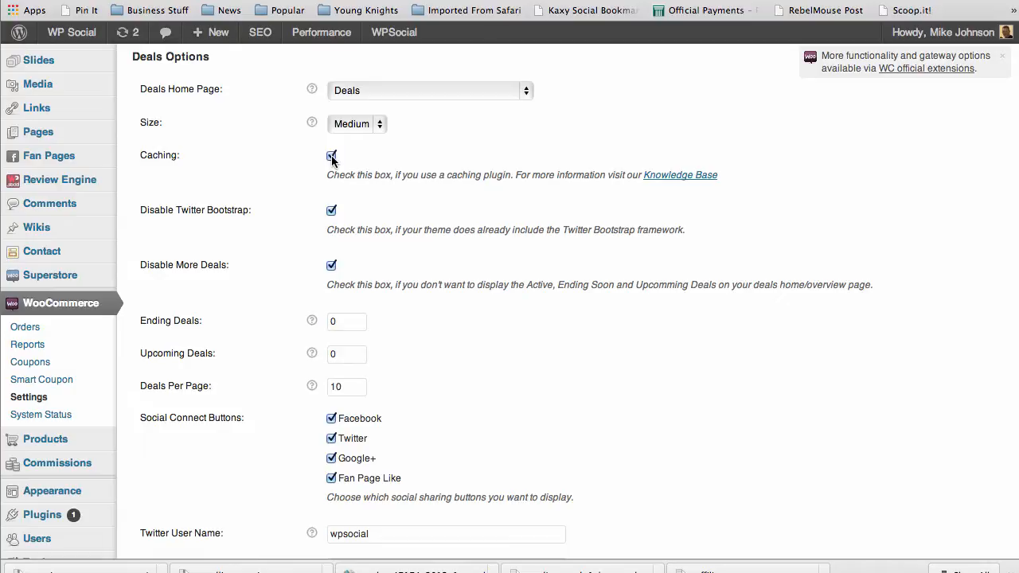
pyautogui.click(331, 155)
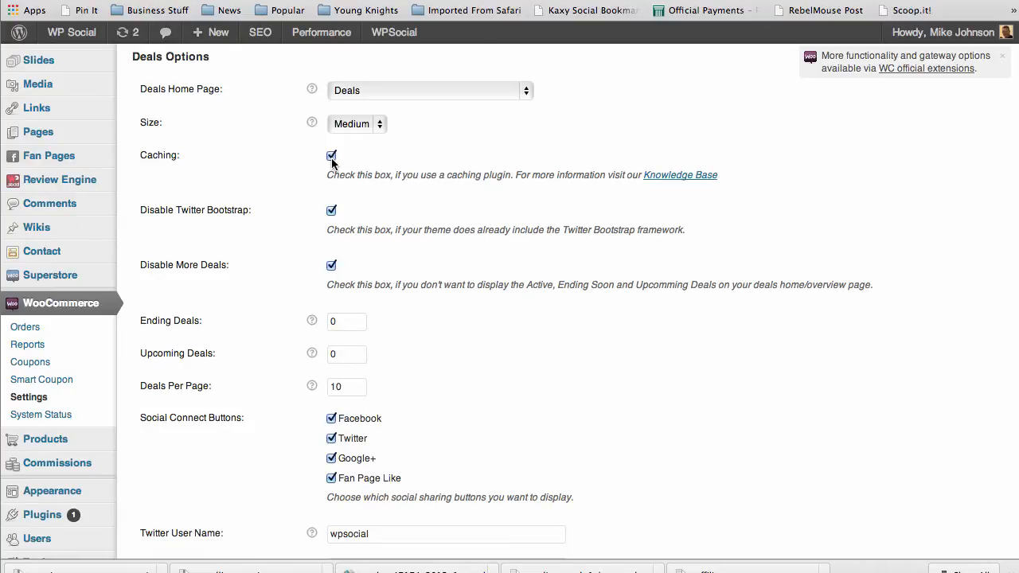
pyautogui.click(331, 154)
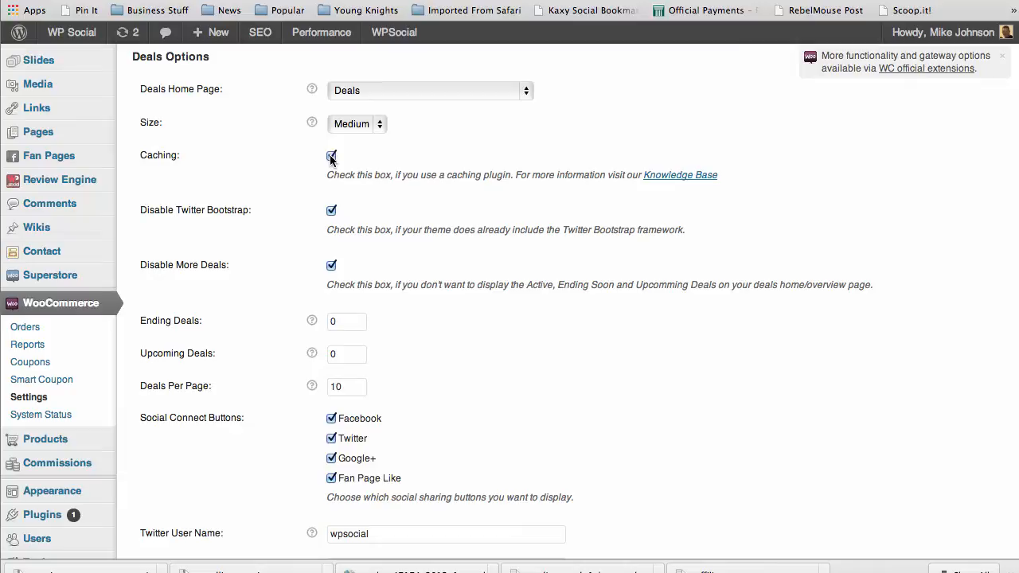
pyautogui.click(331, 155)
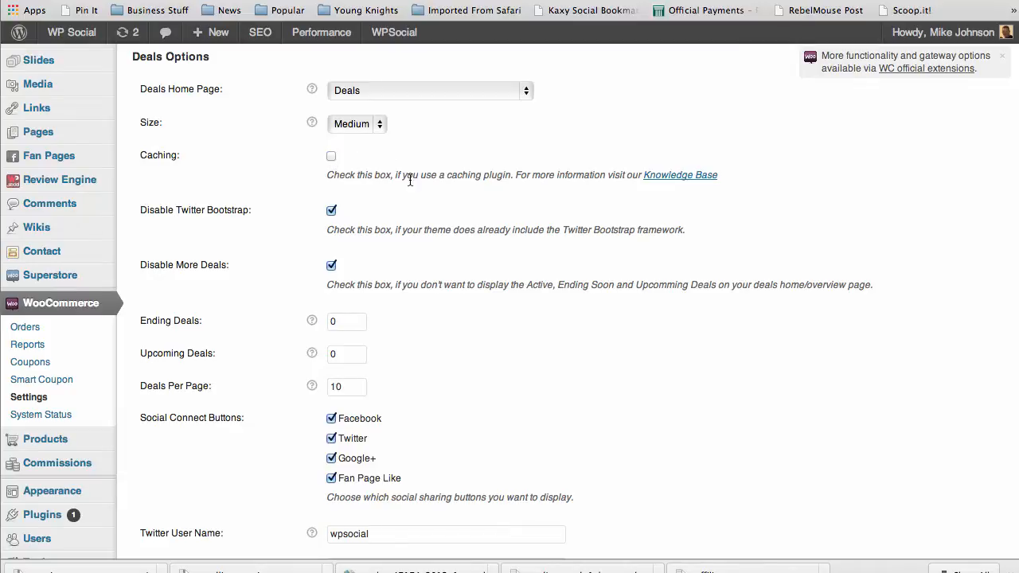
pyautogui.moveTo(281, 267)
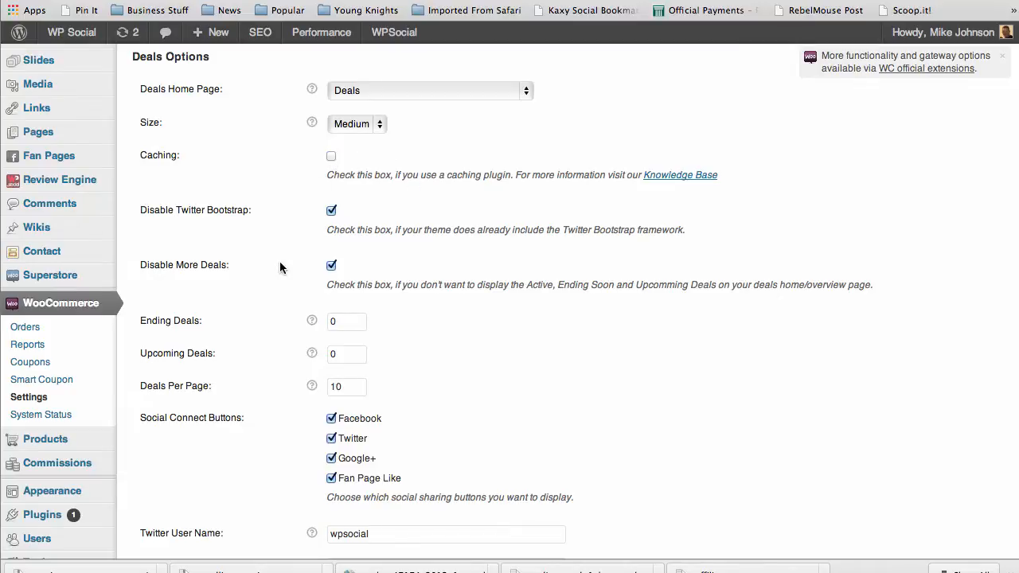
pyautogui.moveTo(310, 183)
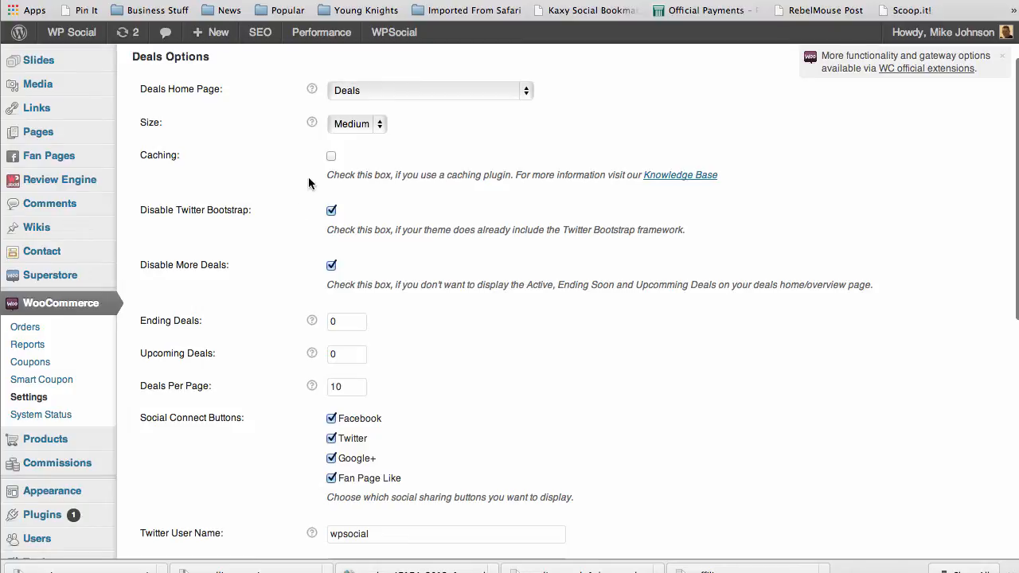
pyautogui.moveTo(290, 261)
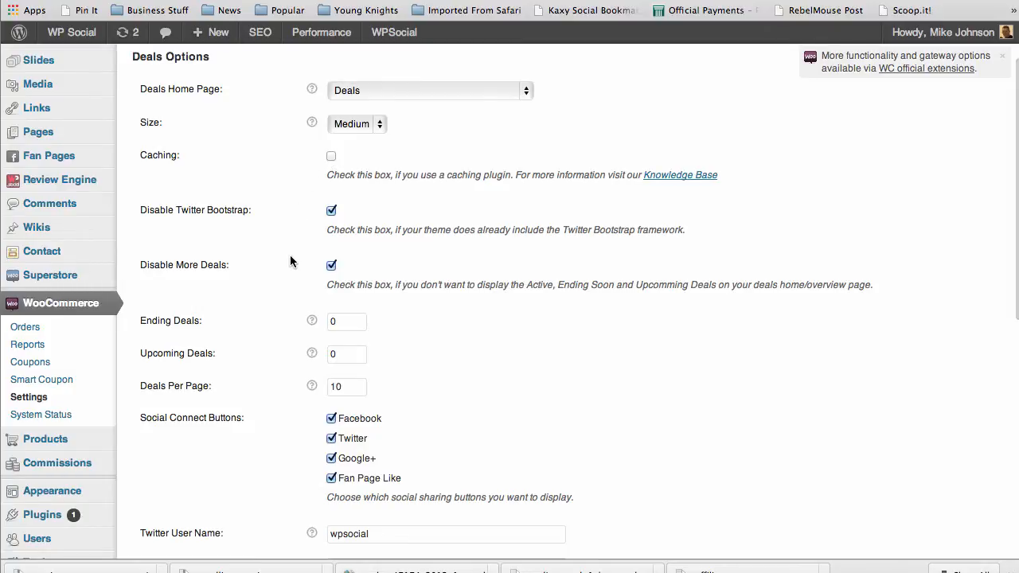
pyautogui.moveTo(263, 221)
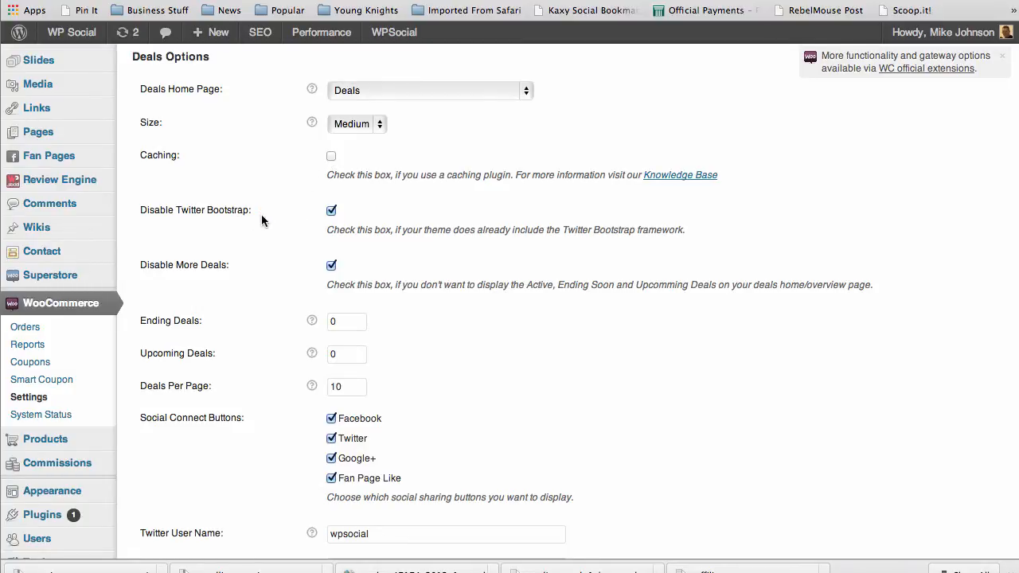
pyautogui.moveTo(423, 257)
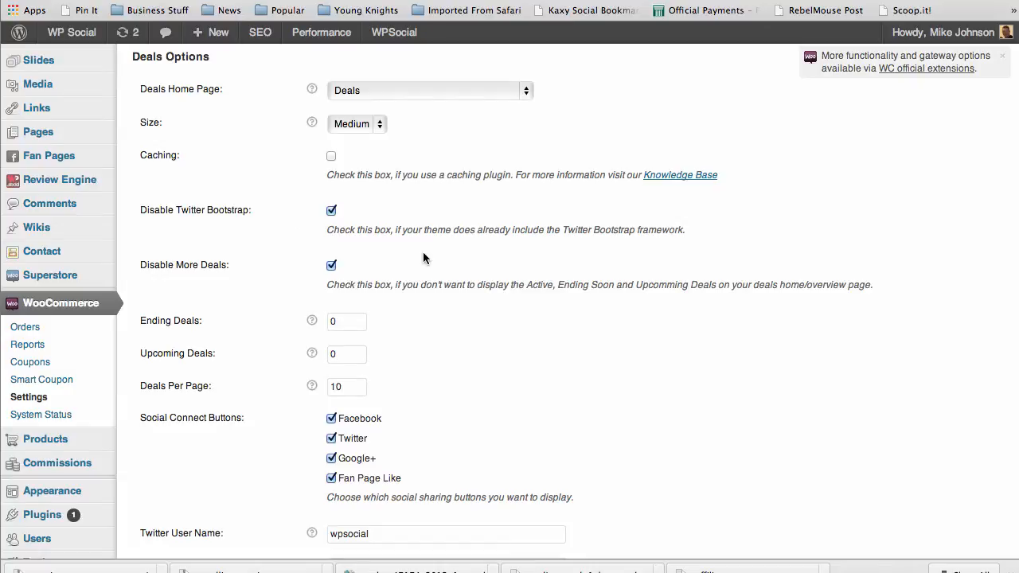
pyautogui.moveTo(466, 207)
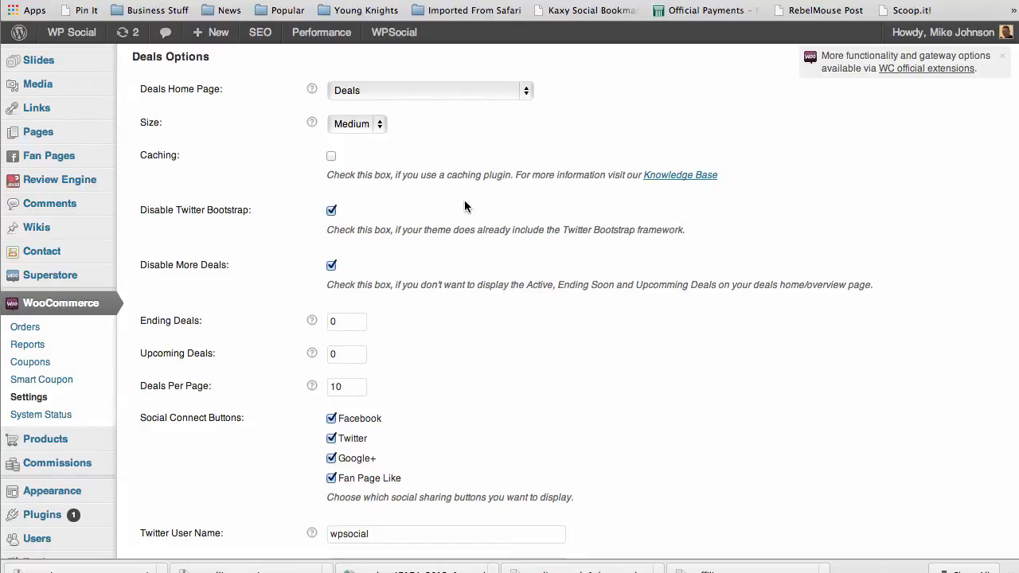
pyautogui.moveTo(345, 205)
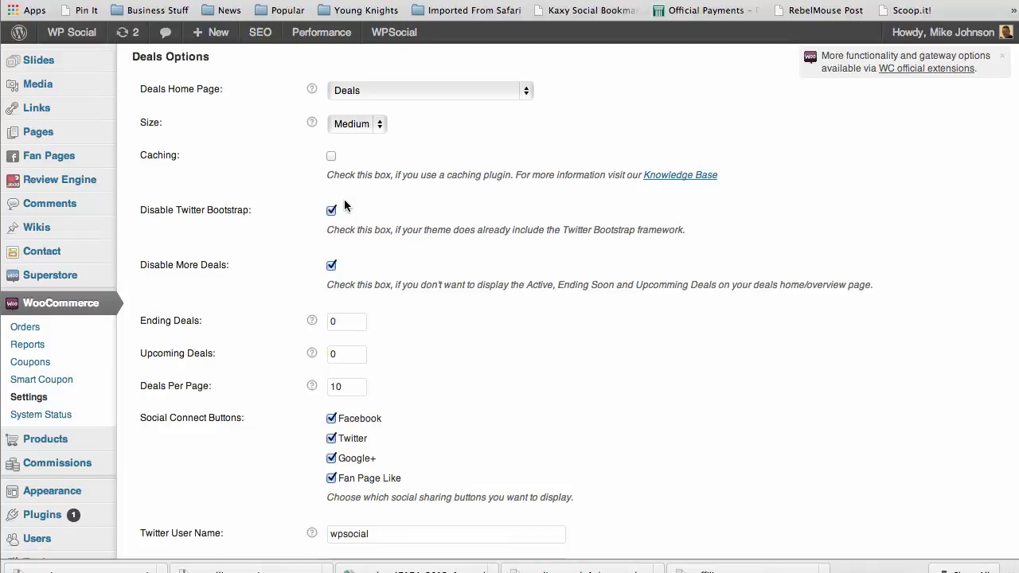
pyautogui.moveTo(410, 230)
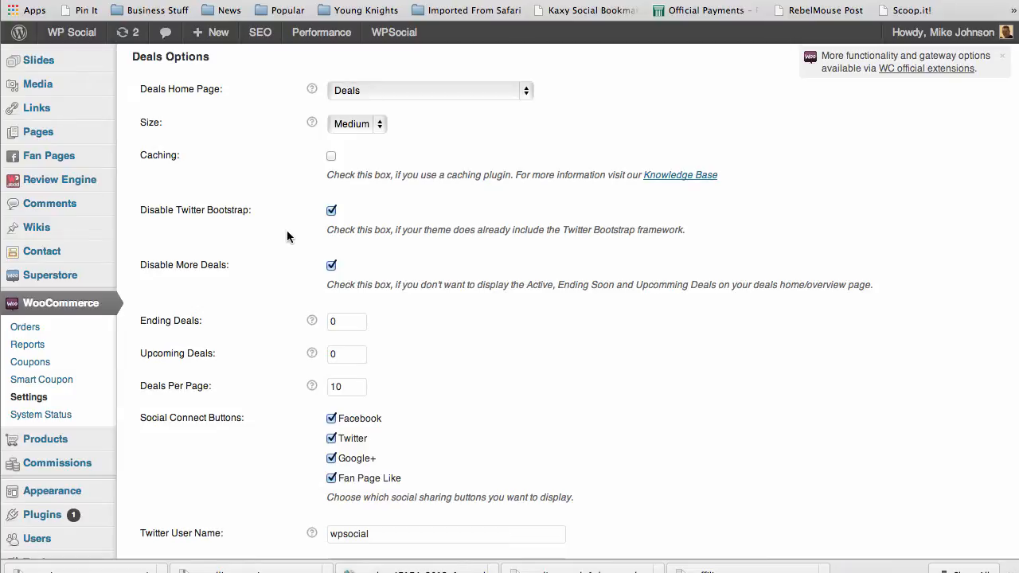
pyautogui.moveTo(331, 199)
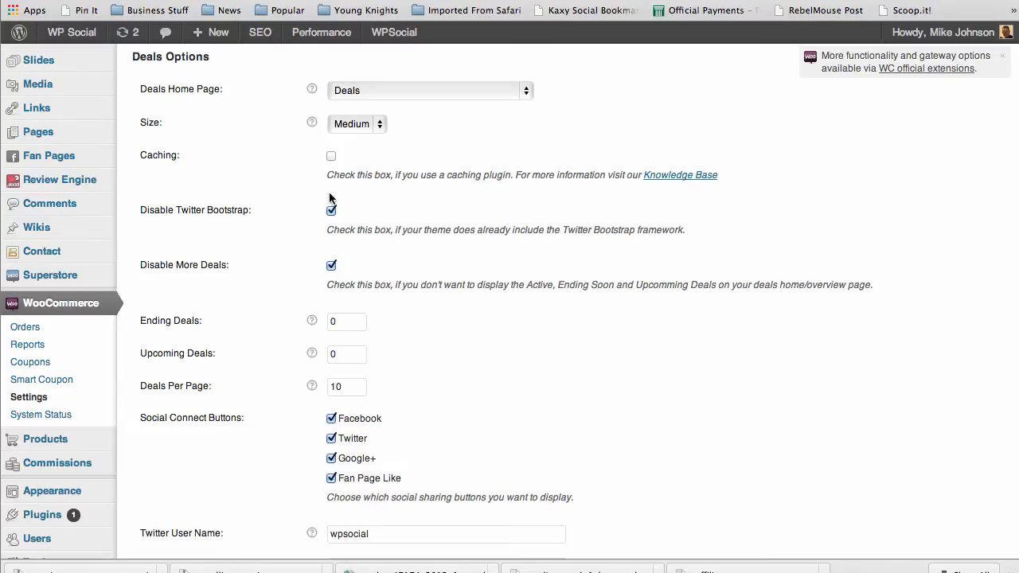
pyautogui.moveTo(312, 209)
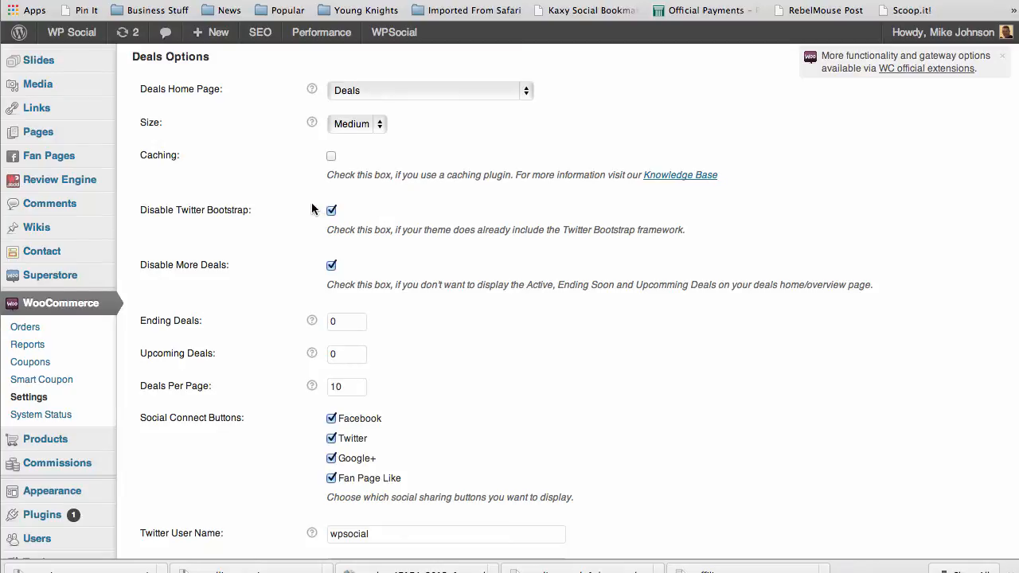
pyautogui.moveTo(359, 228)
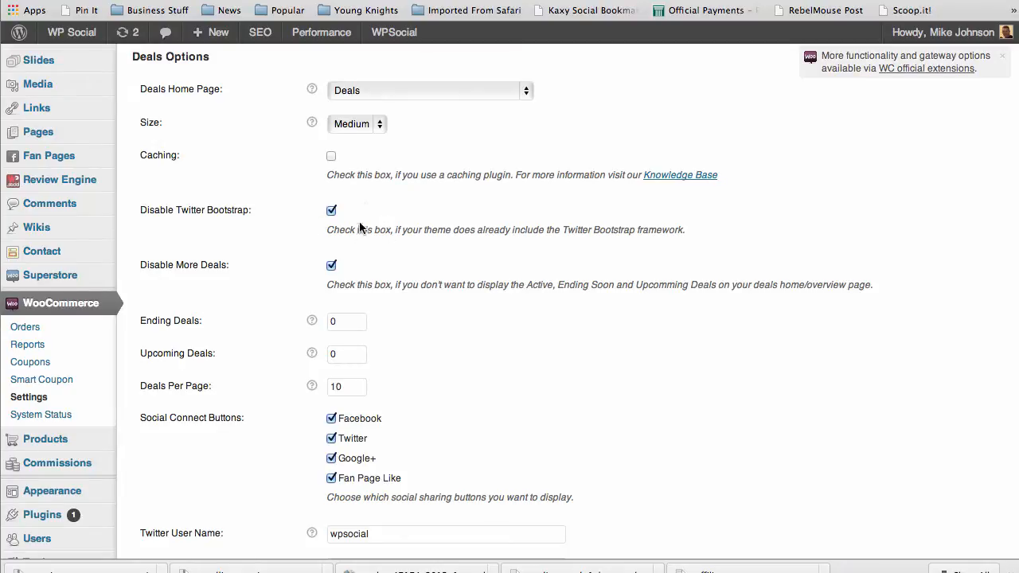
pyautogui.moveTo(287, 229)
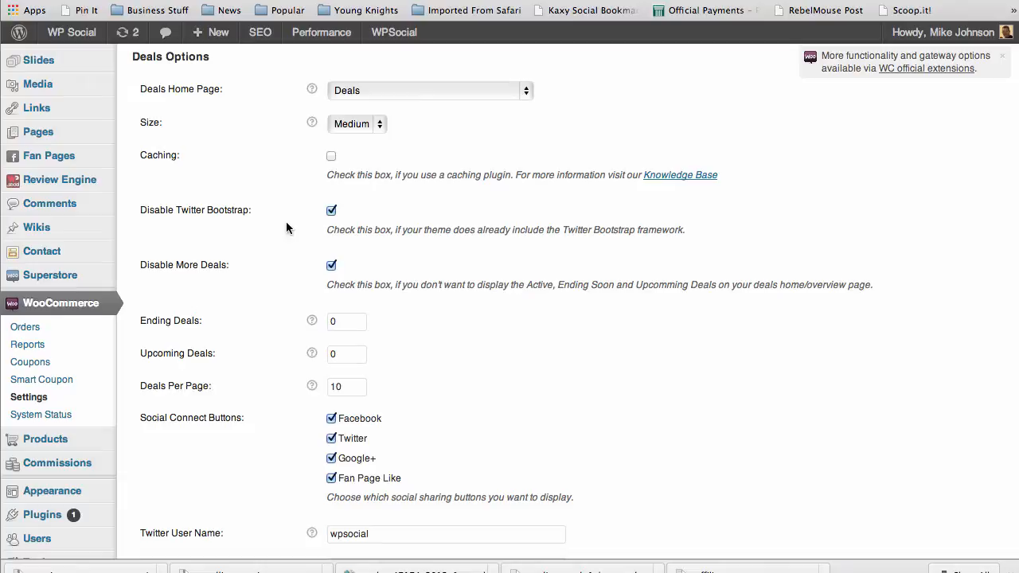
pyautogui.moveTo(376, 215)
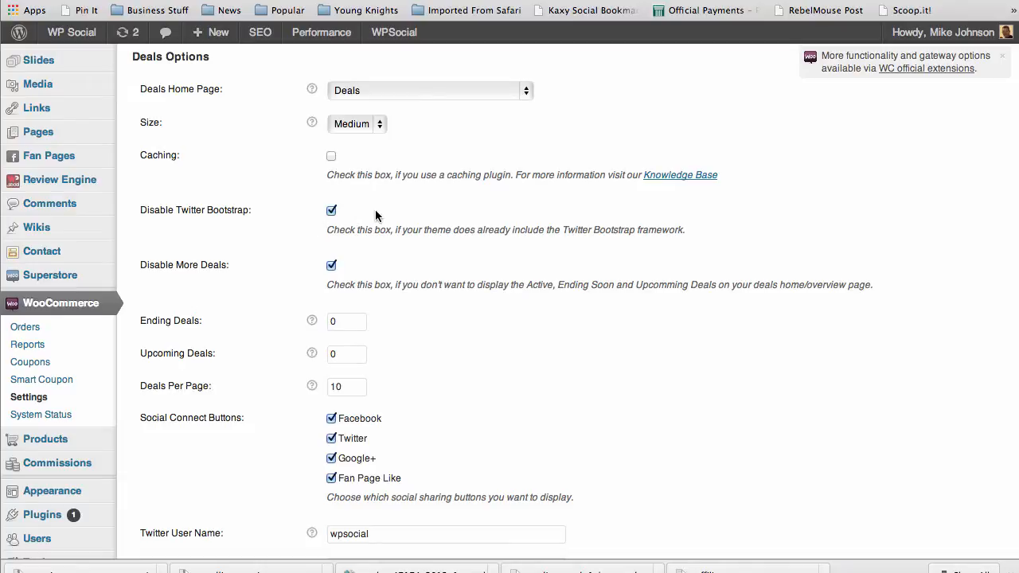
pyautogui.moveTo(413, 226)
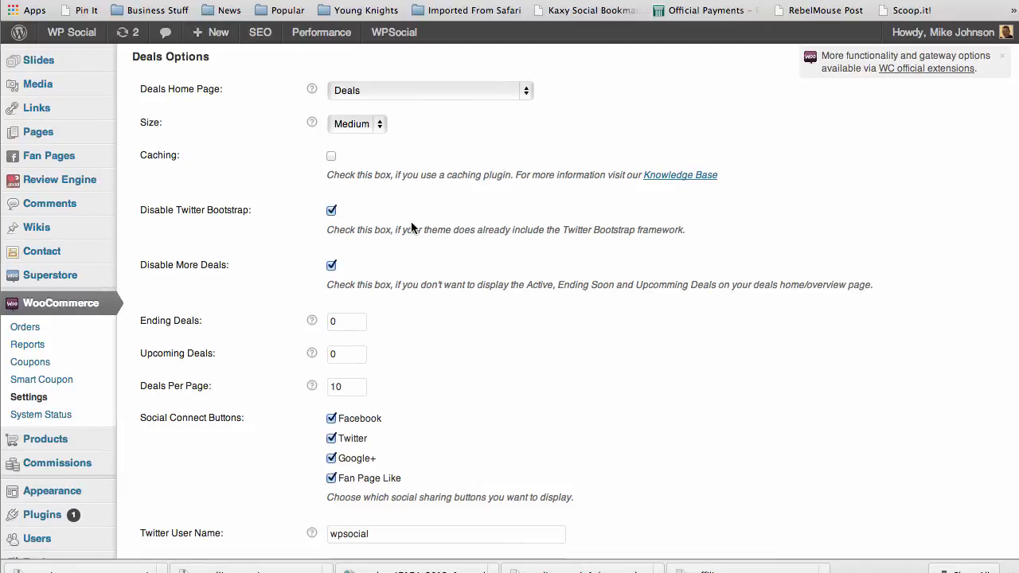
pyautogui.moveTo(344, 281)
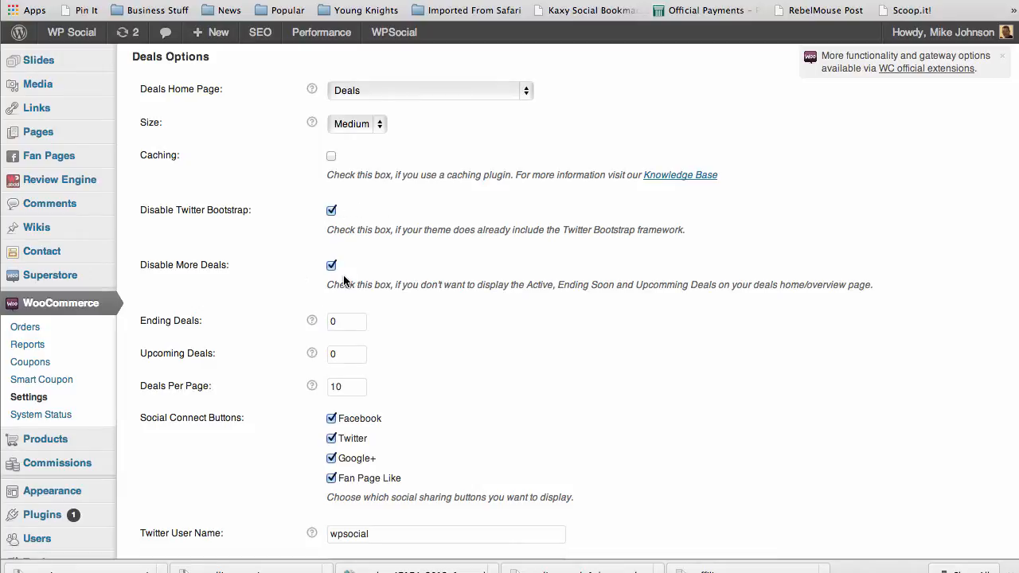
pyautogui.moveTo(403, 133)
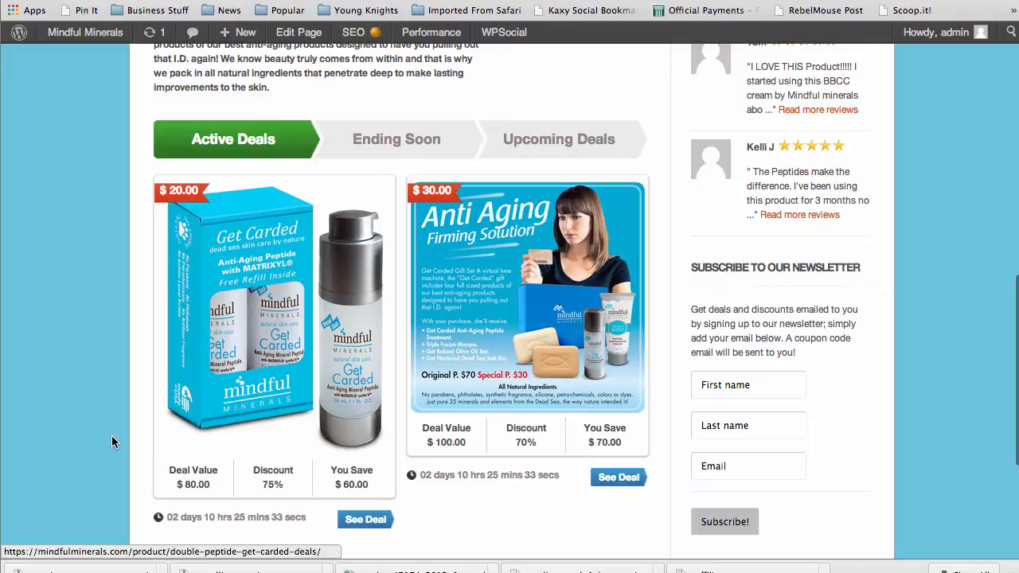
# - Open the Anti Aging Peptide deal page and scroll down it
pyautogui.click(618, 476)
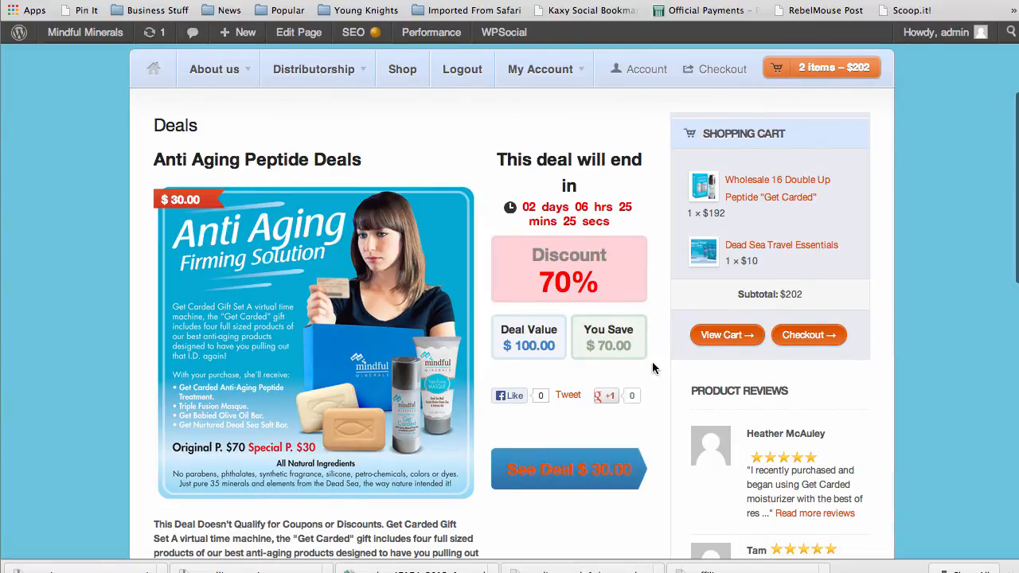
pyautogui.scroll(-3)
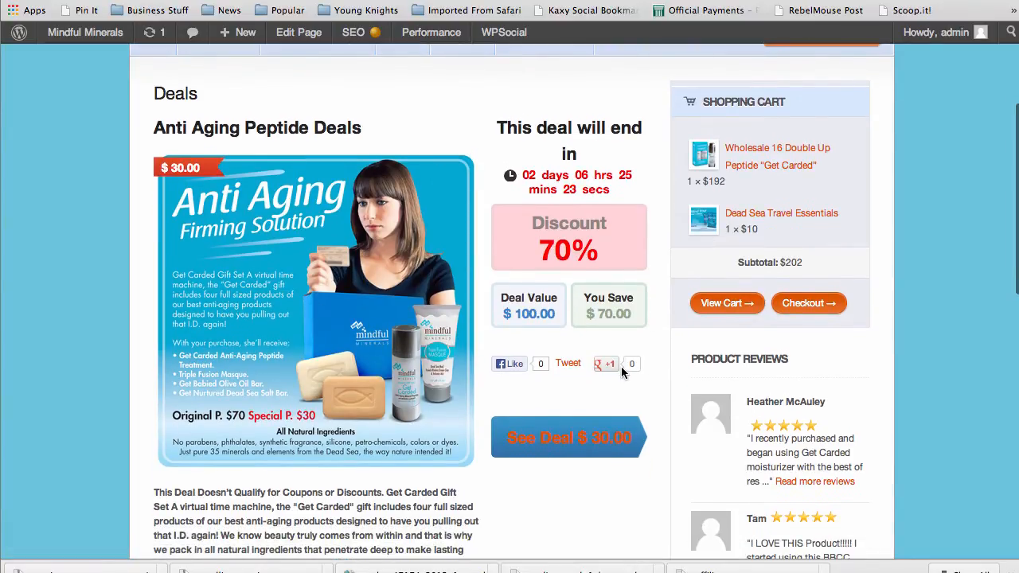
pyautogui.moveTo(650, 387)
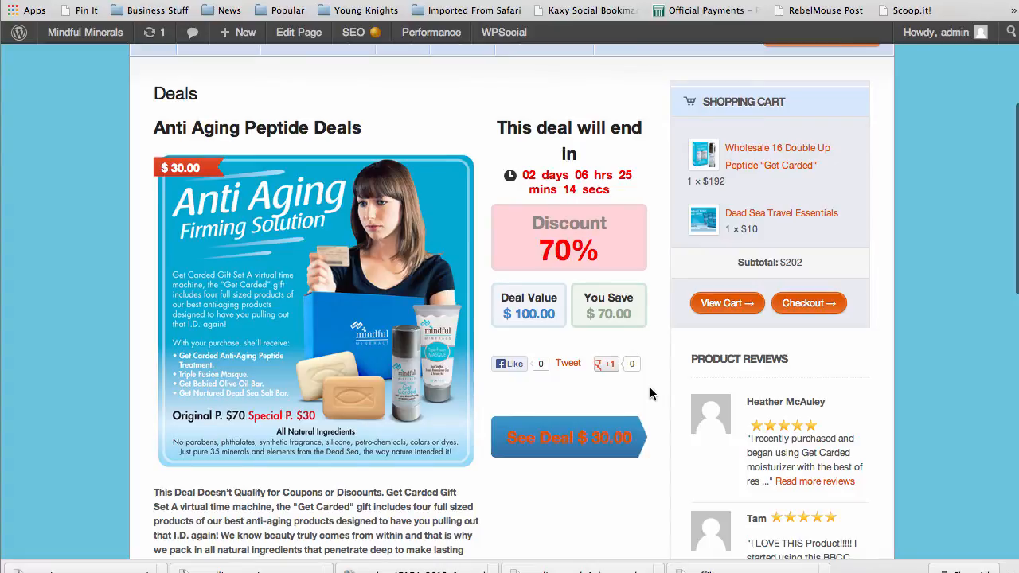
pyautogui.scroll(-3)
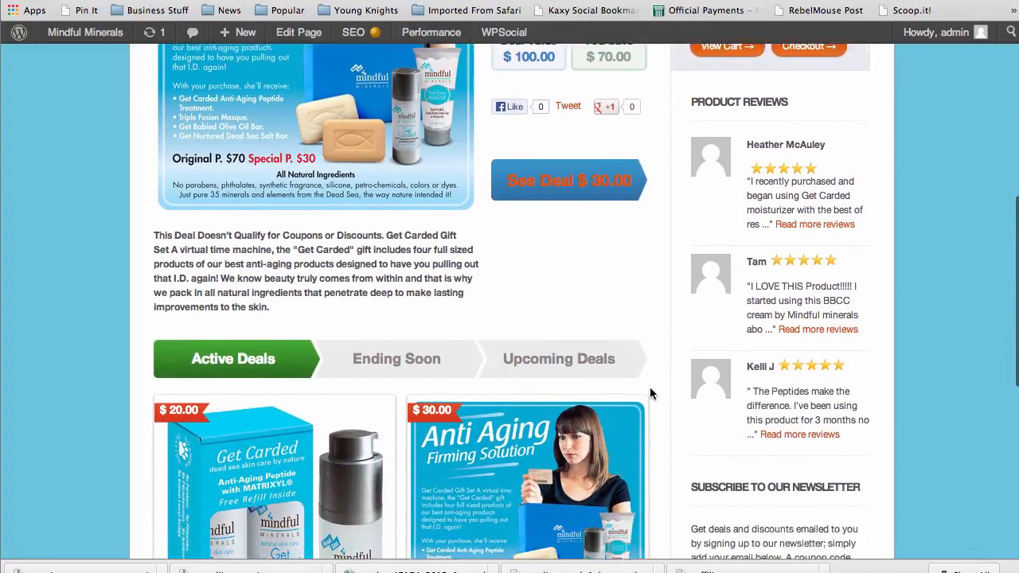
pyautogui.scroll(-3)
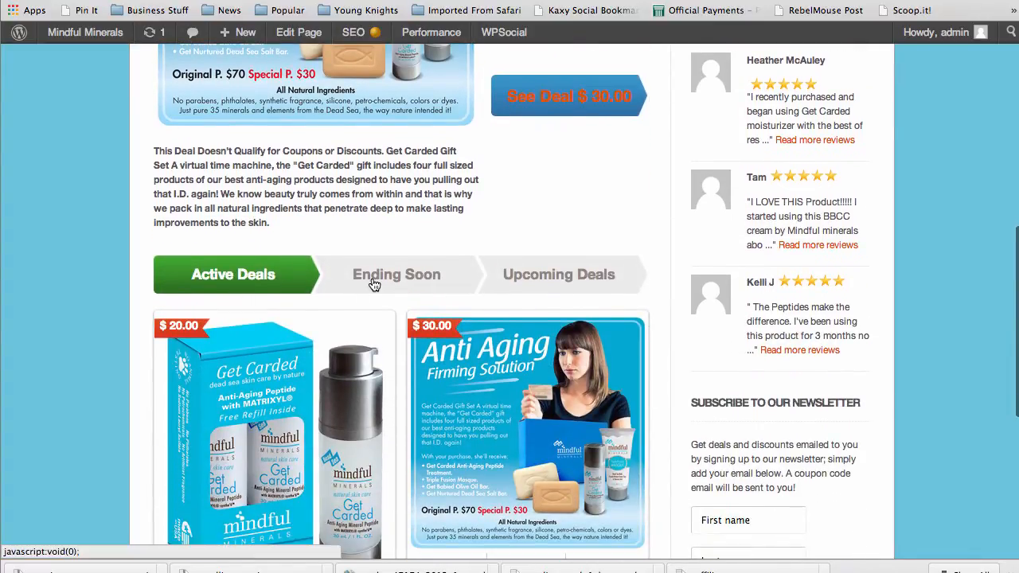
# - Check the Ending Soon and Upcoming Deals tabs, then return to the Deals settings
pyautogui.click(396, 273)
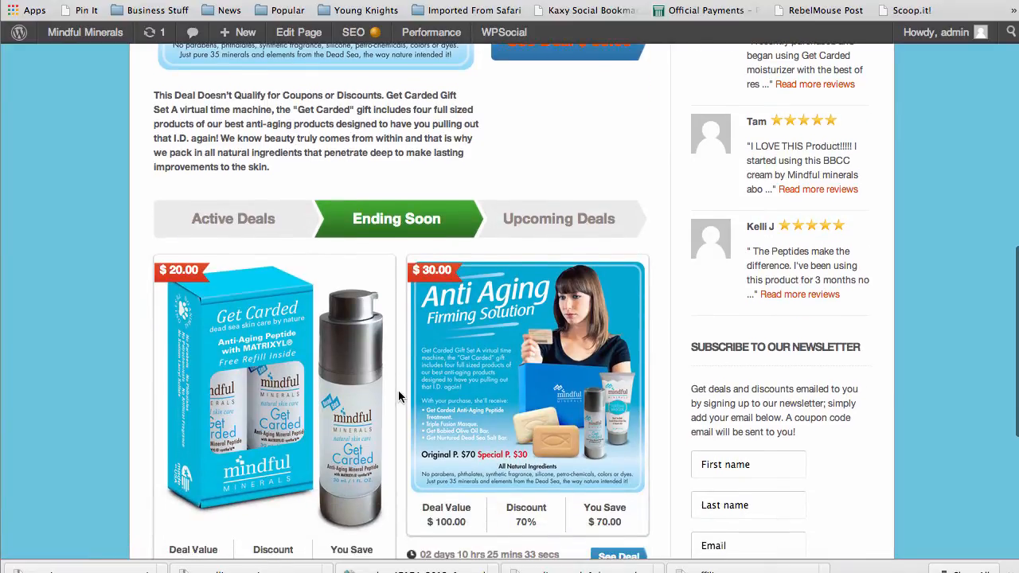
pyautogui.scroll(-3)
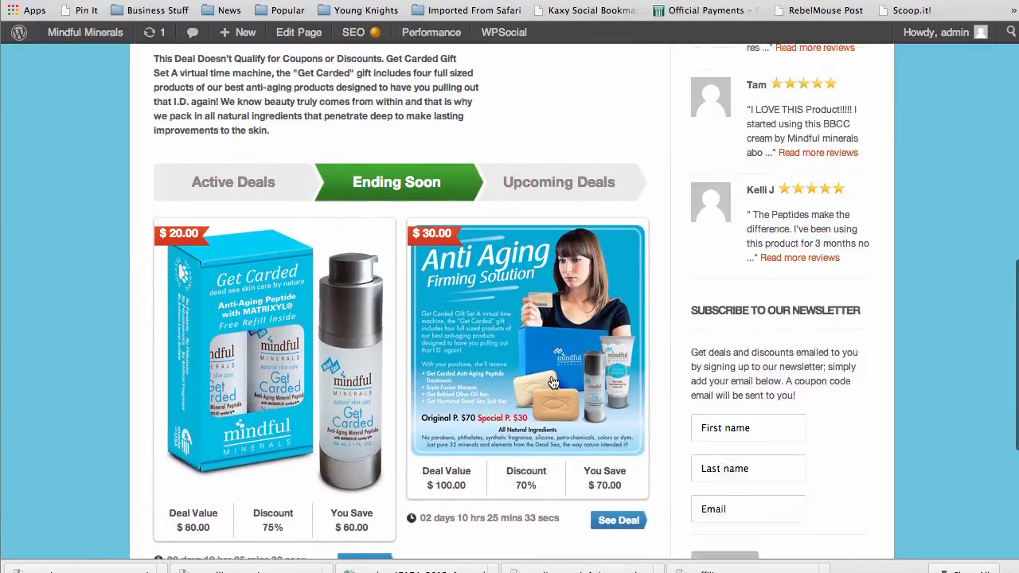
pyautogui.click(558, 182)
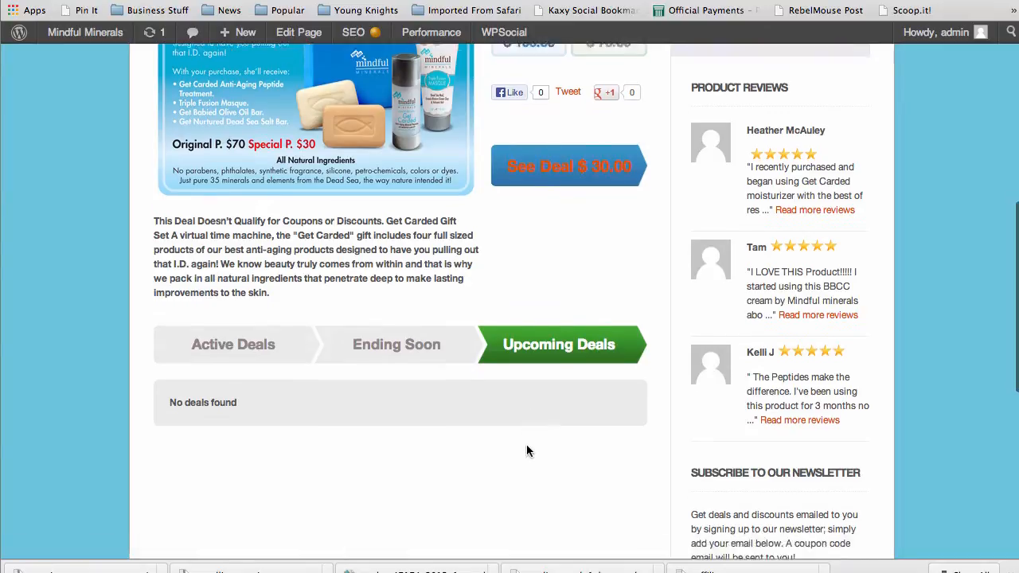
pyautogui.scroll(-3)
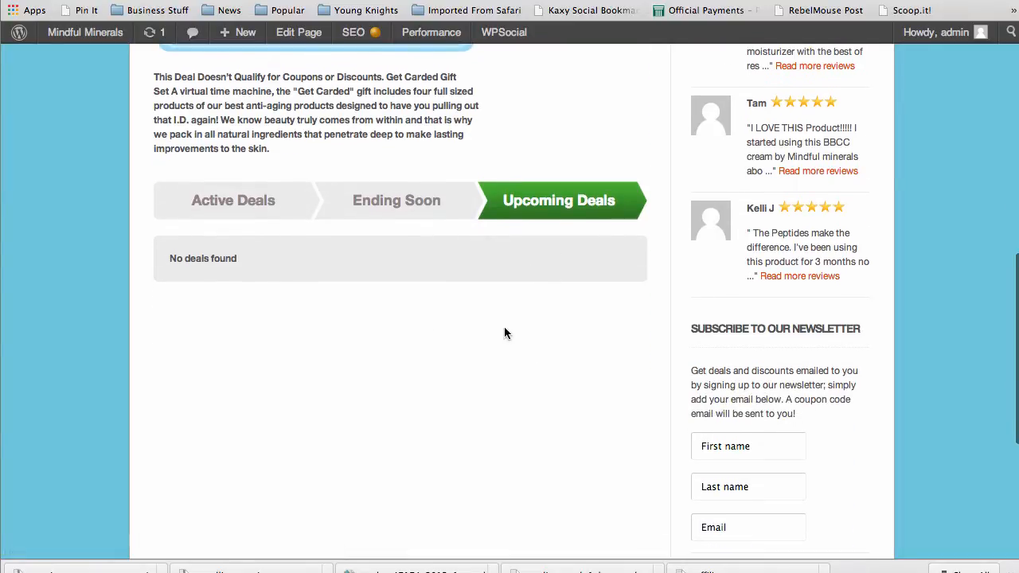
pyautogui.moveTo(361, 323)
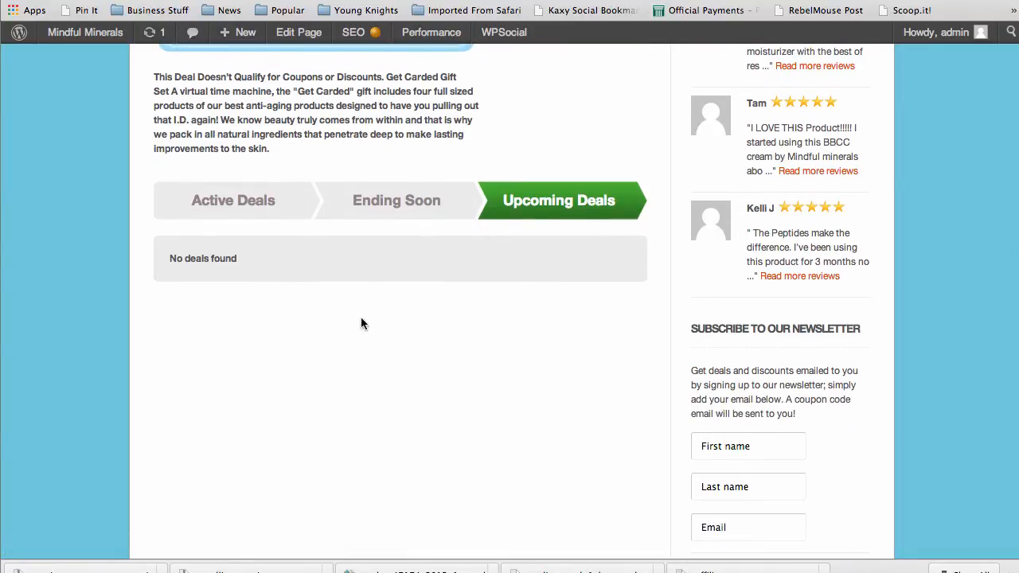
pyautogui.moveTo(308, 257)
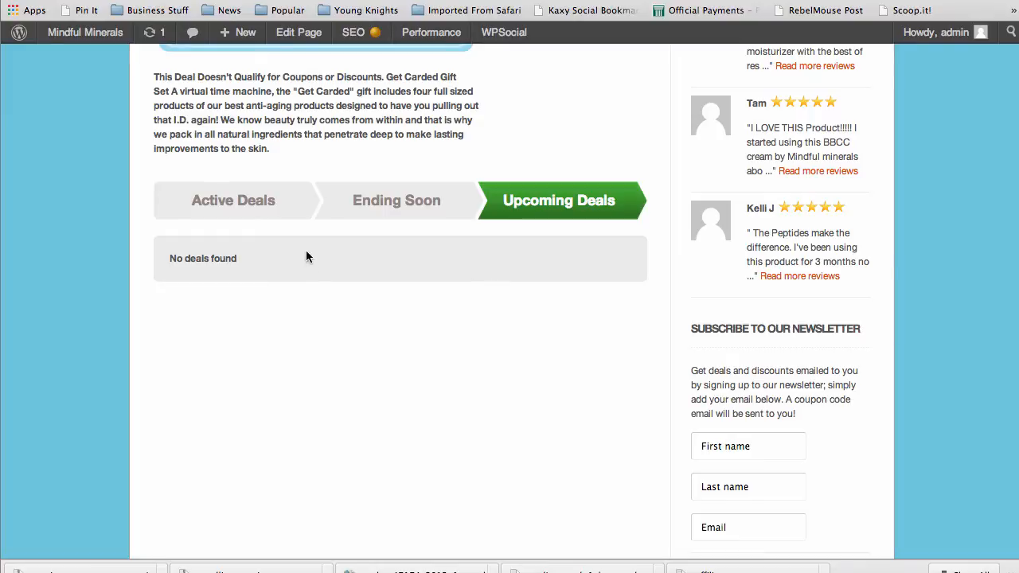
pyautogui.click(503, 32)
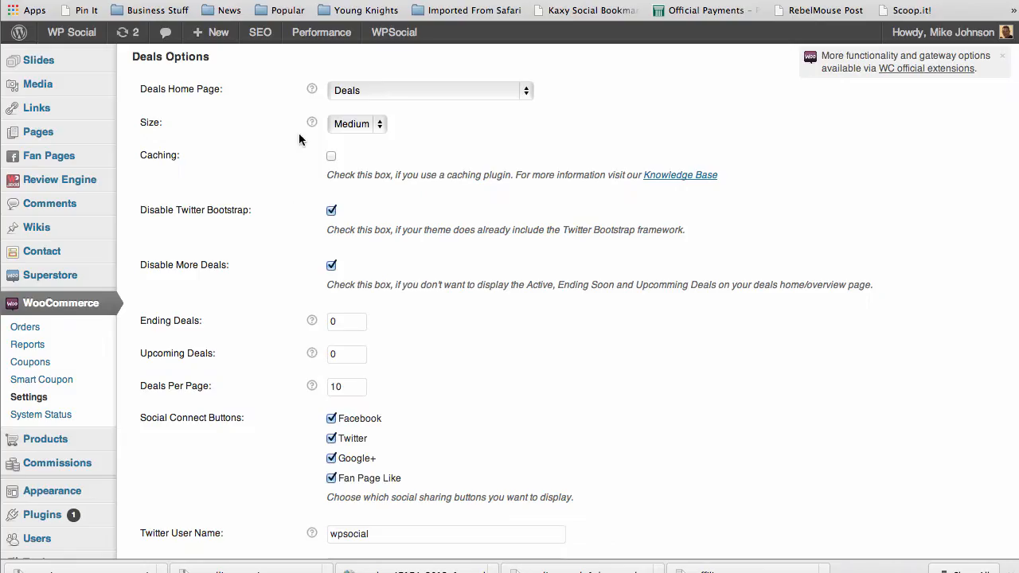
pyautogui.moveTo(374, 285)
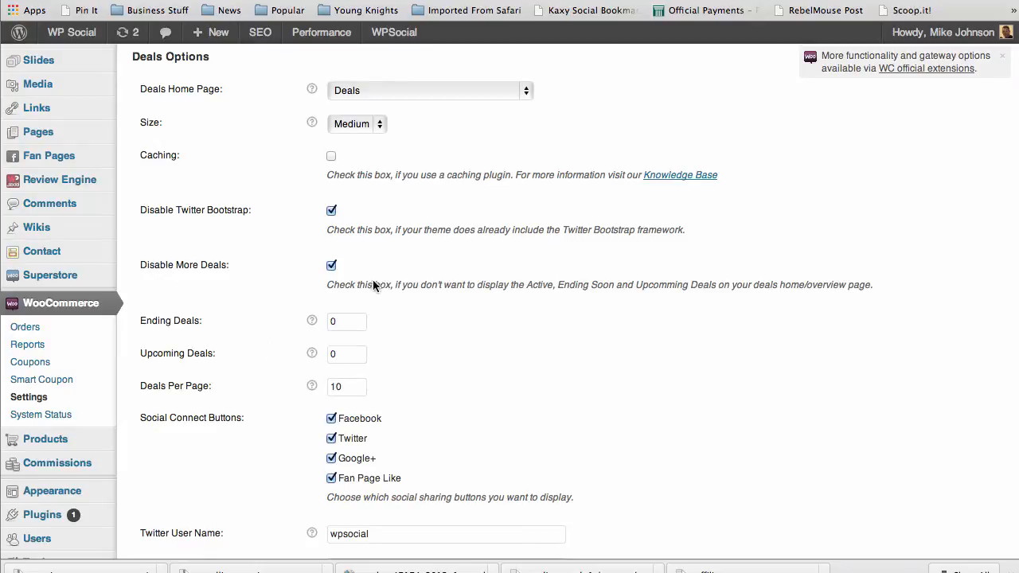
pyautogui.moveTo(345, 270)
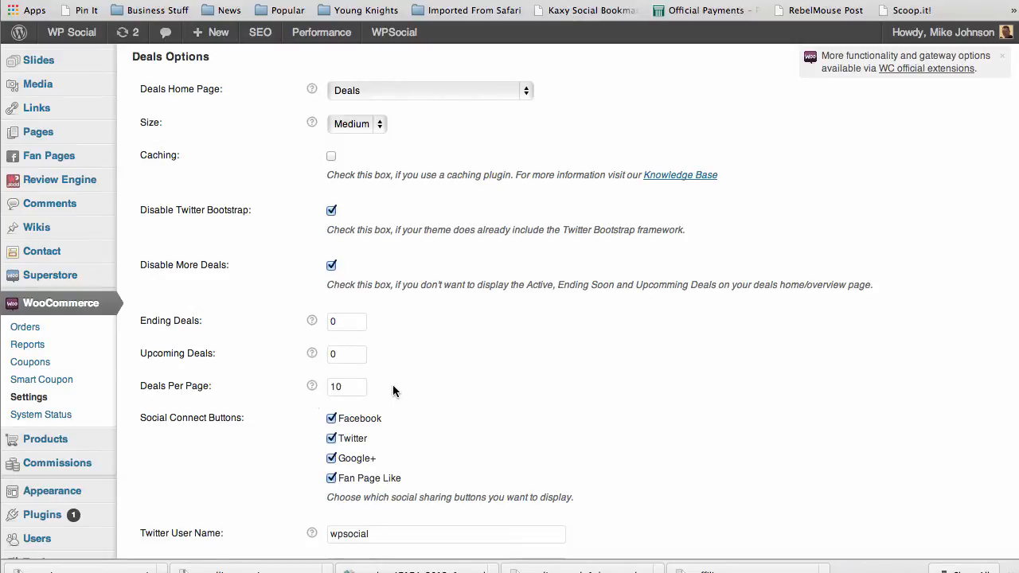
# - Scroll to Ending Deals 0, Upcoming Deals 0 and Deals Per Page 10
pyautogui.scroll(-3)
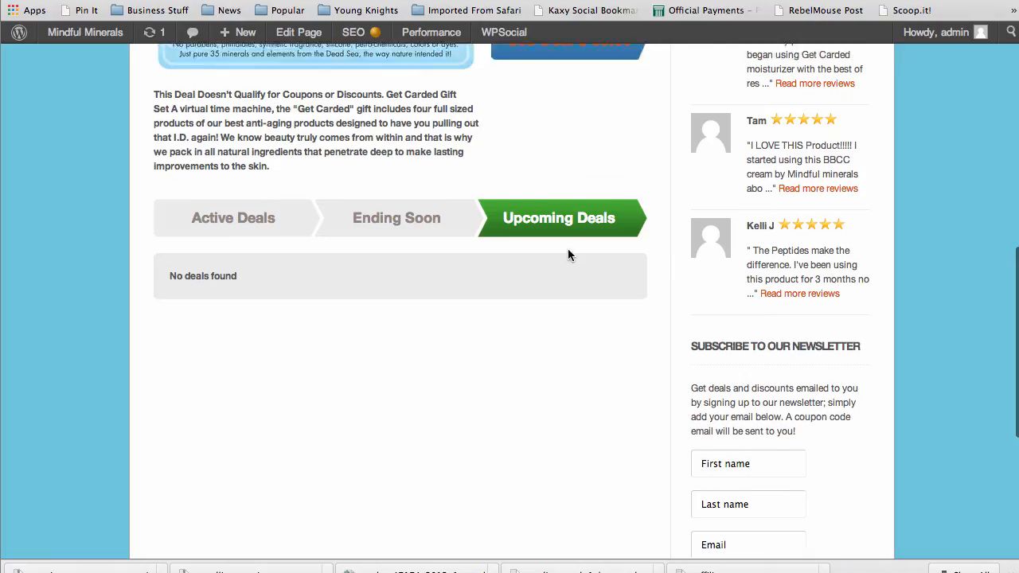
# - Scroll through the Double Up Peptide 'Get Carded' deal page, showing sharing buttons and fan box
pyautogui.scroll(3)
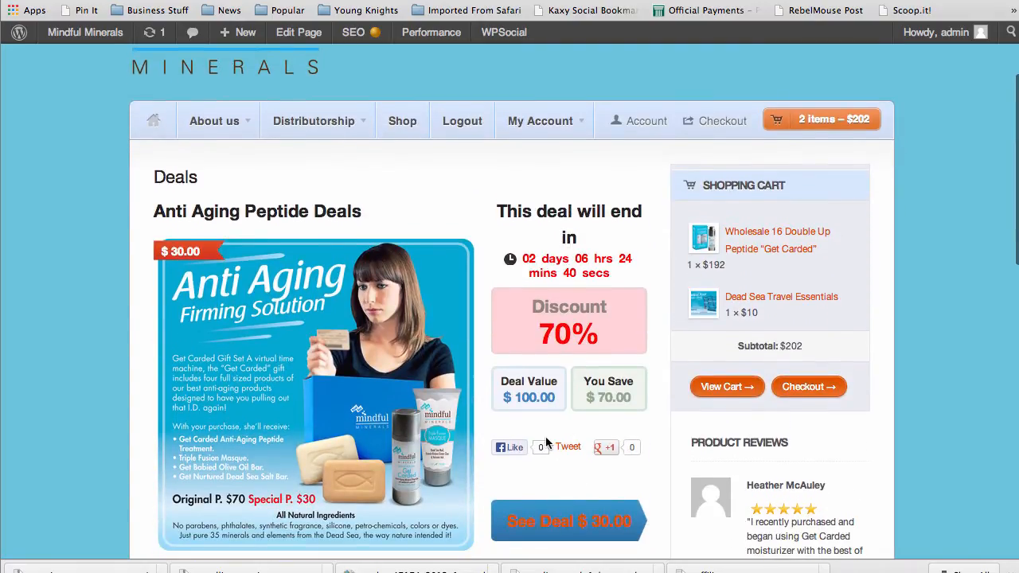
pyautogui.scroll(-3)
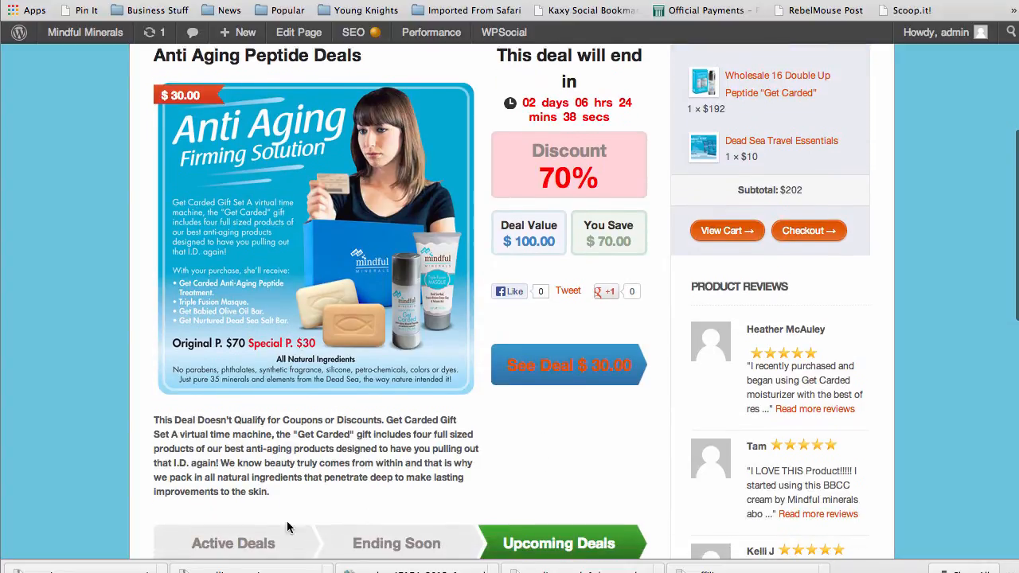
pyautogui.scroll(-3)
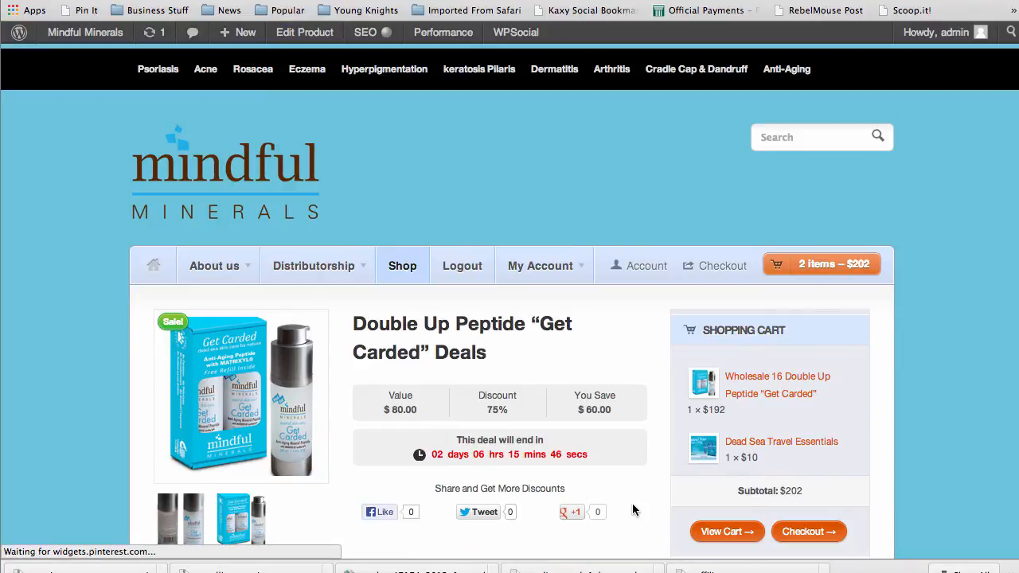
pyautogui.scroll(-3)
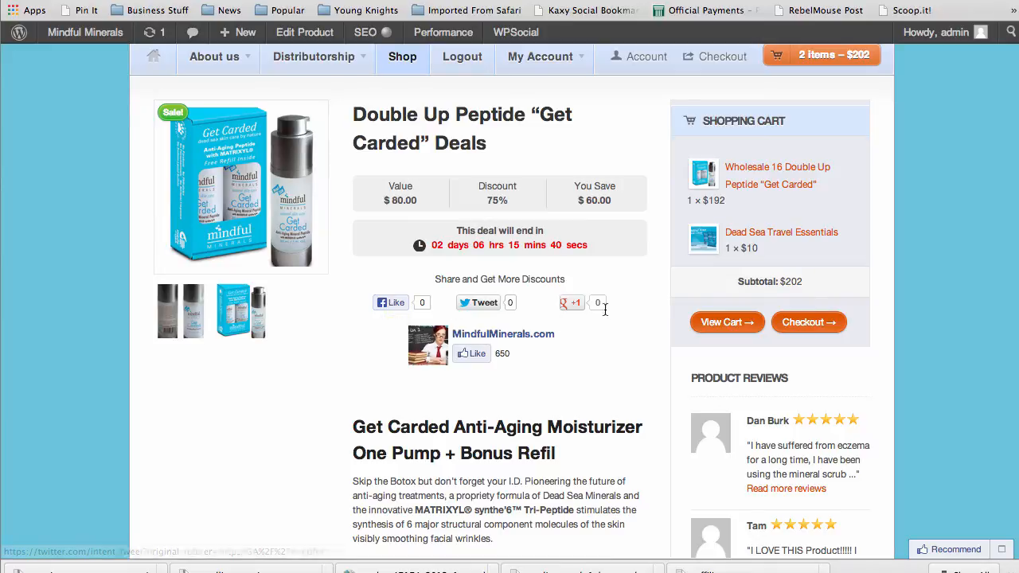
pyautogui.moveTo(553, 378)
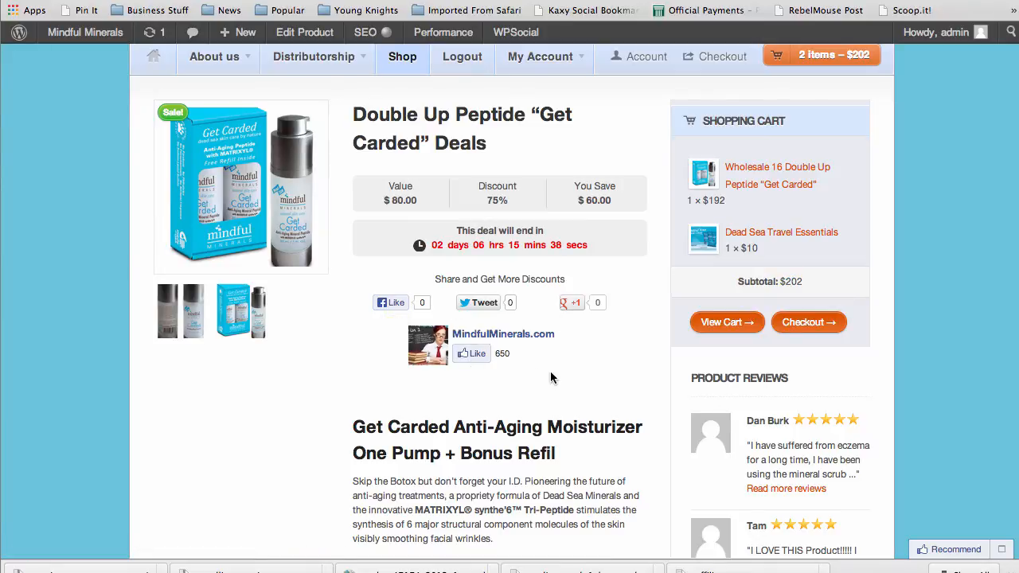
pyautogui.moveTo(607, 381)
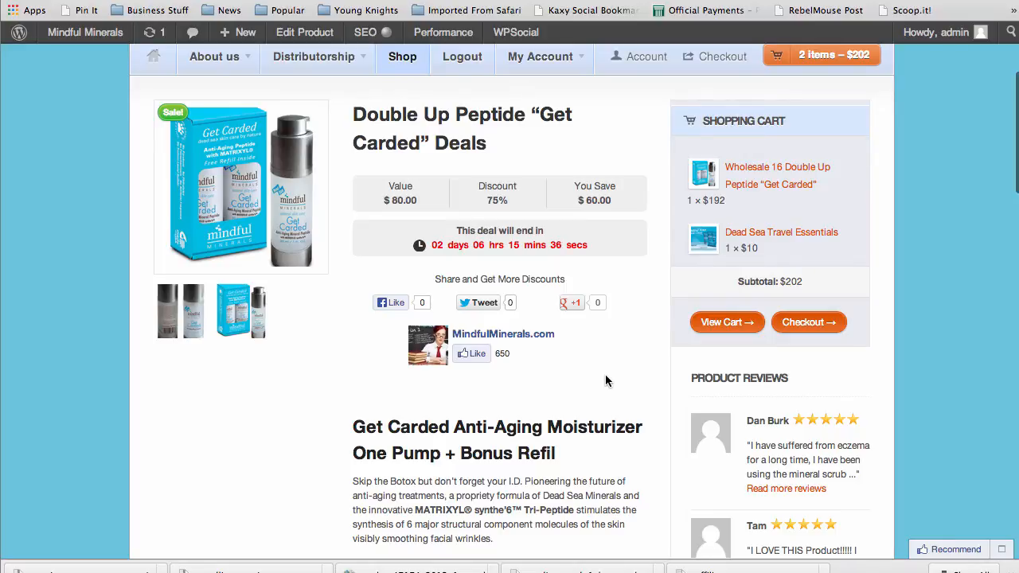
pyautogui.scroll(-3)
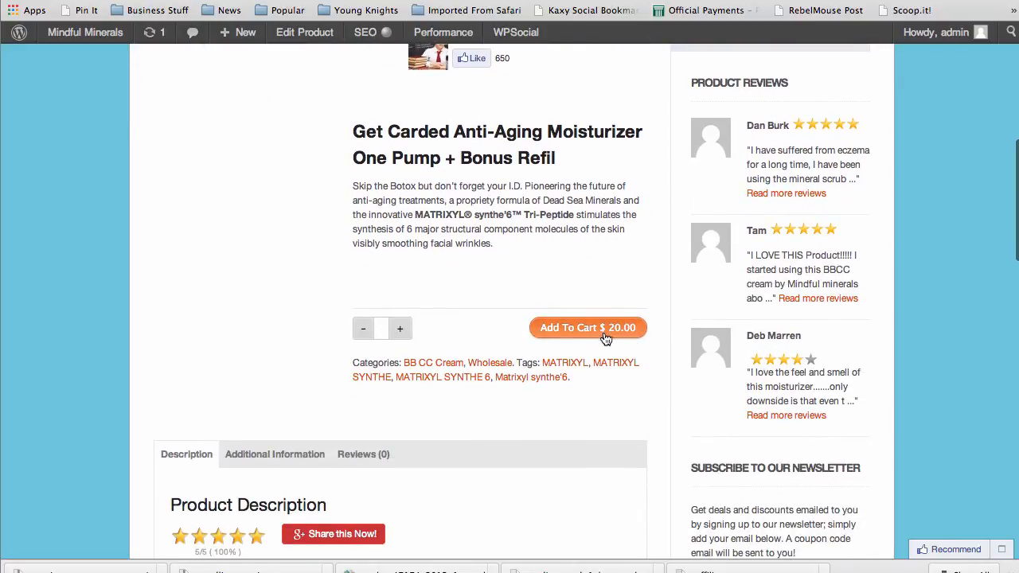
pyautogui.moveTo(486, 282)
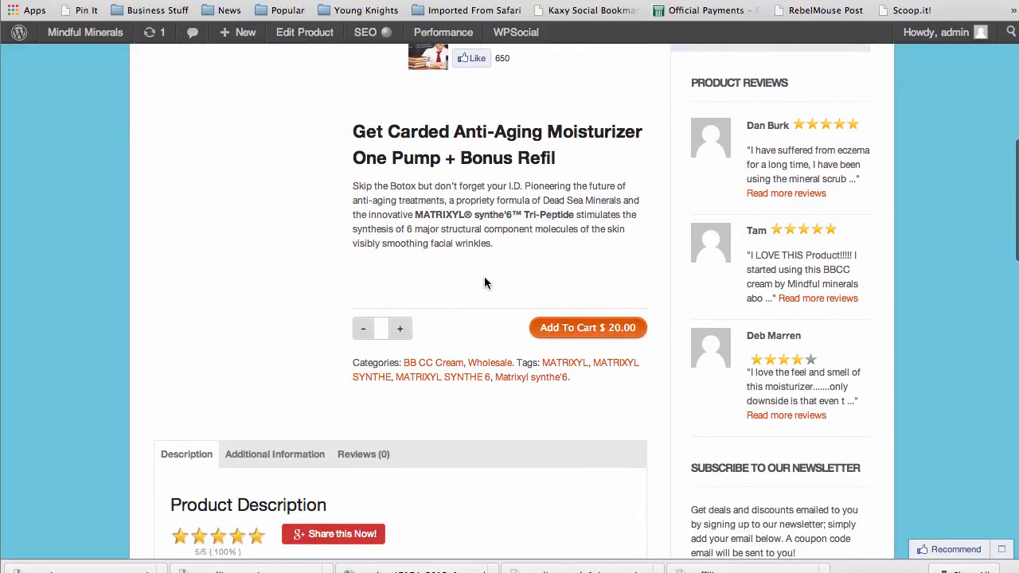
pyautogui.moveTo(318, 306)
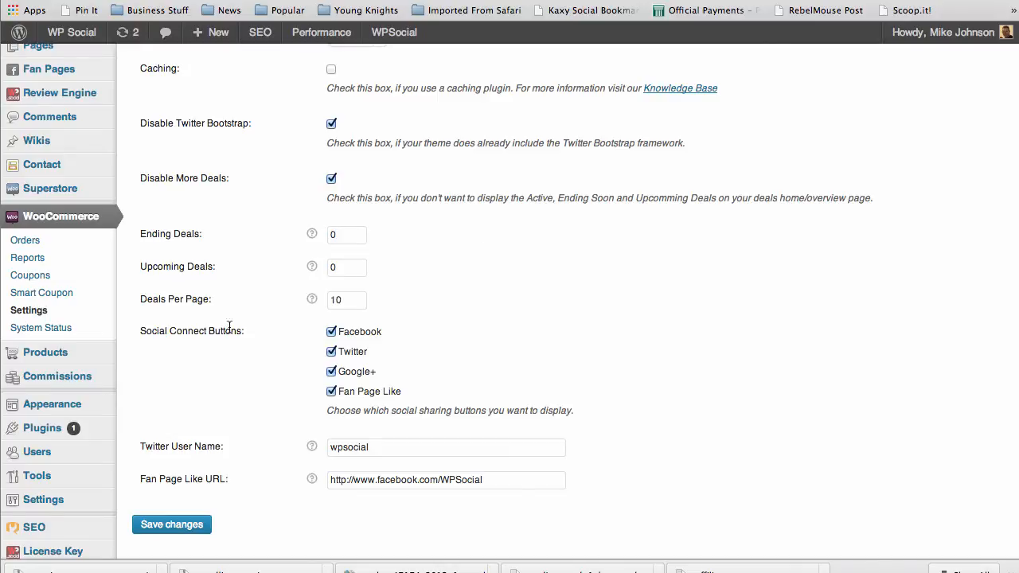
pyautogui.moveTo(323, 374)
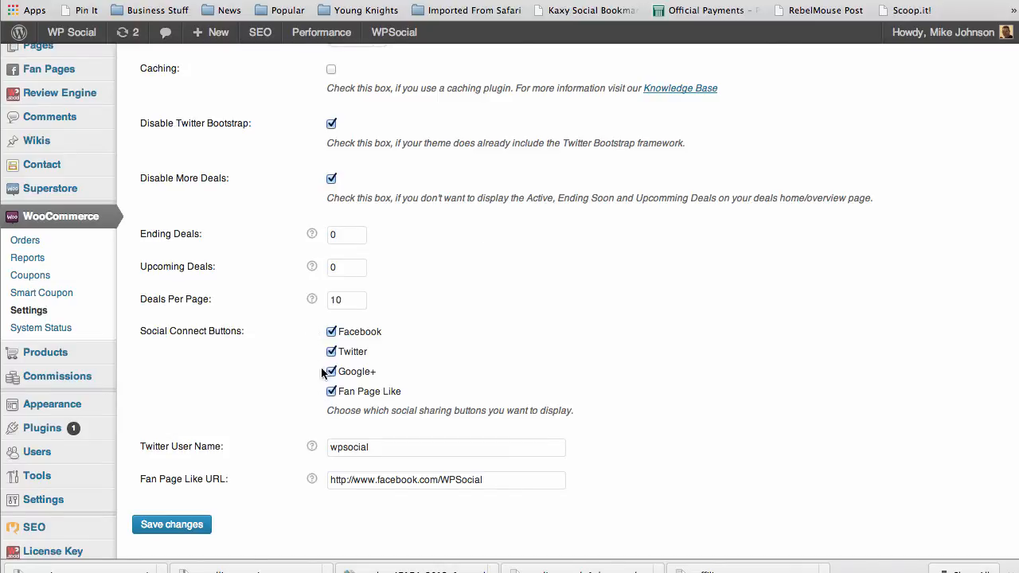
pyautogui.moveTo(406, 353)
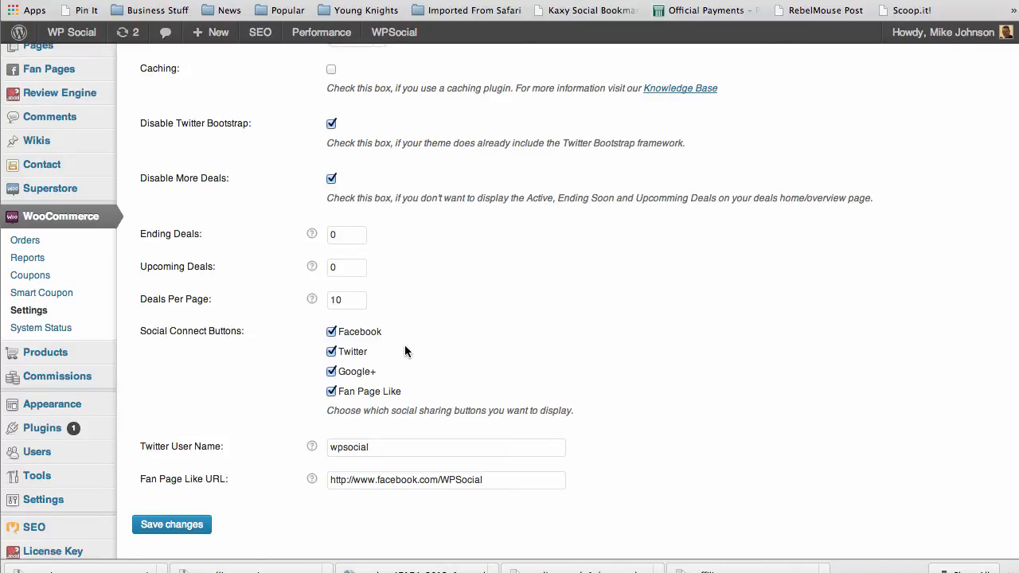
pyautogui.moveTo(478, 353)
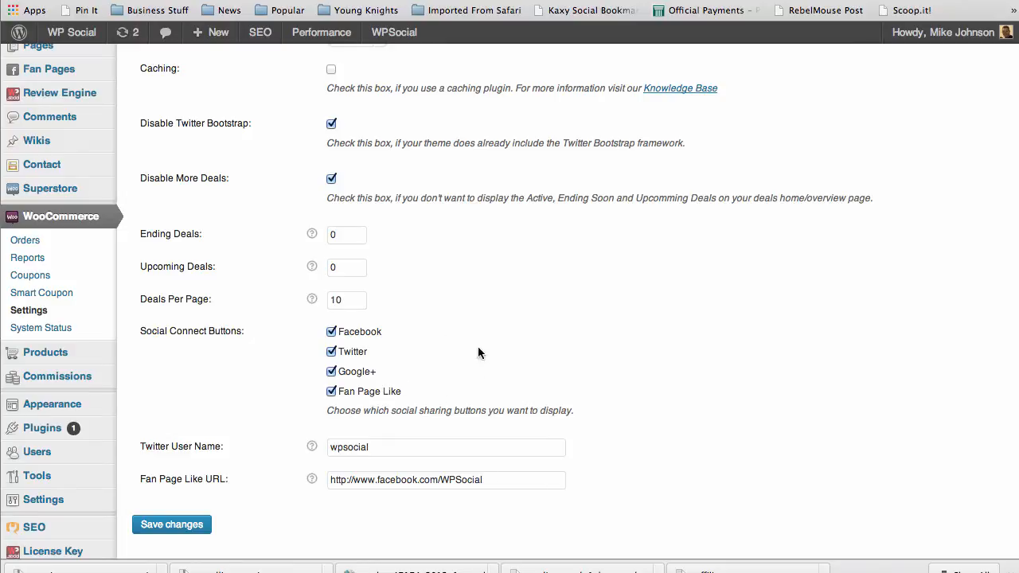
pyautogui.moveTo(287, 412)
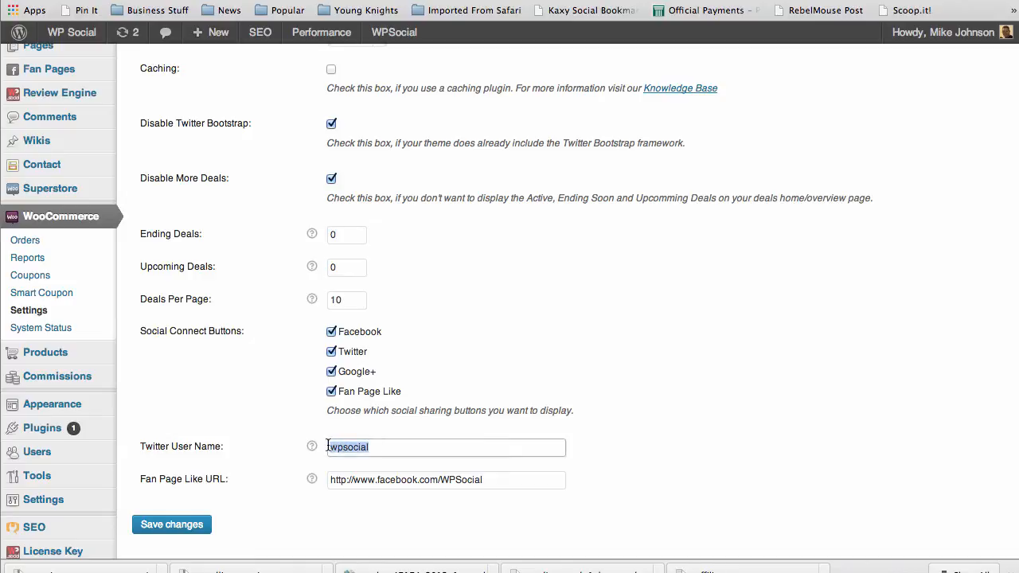
pyautogui.click(445, 446)
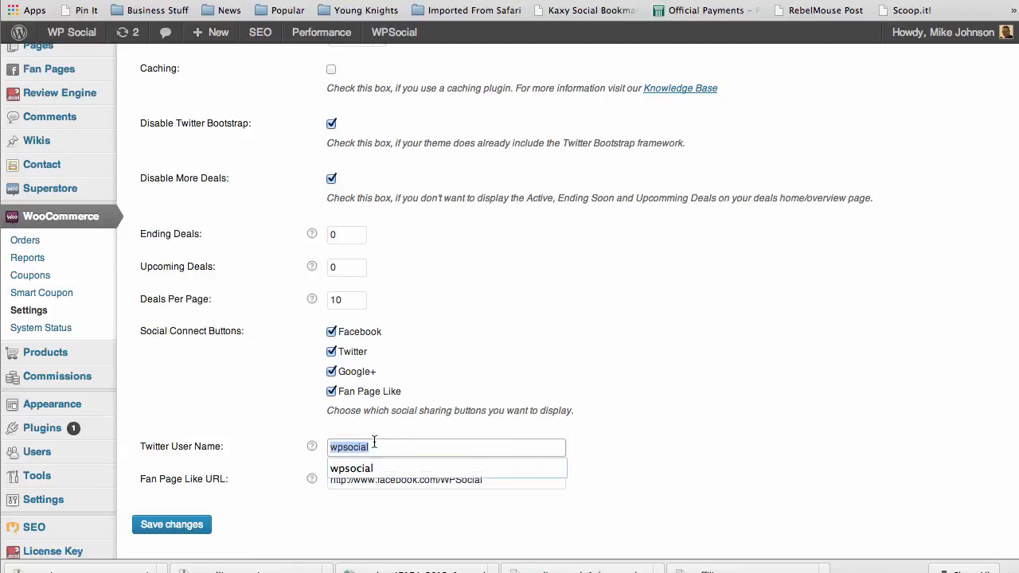
pyautogui.click(446, 480)
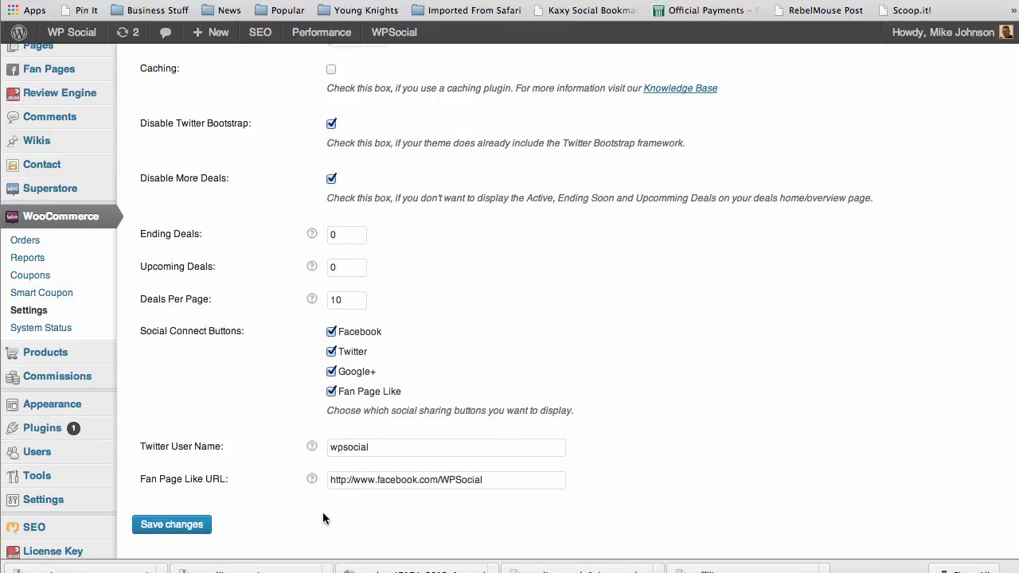
pyautogui.moveTo(286, 476)
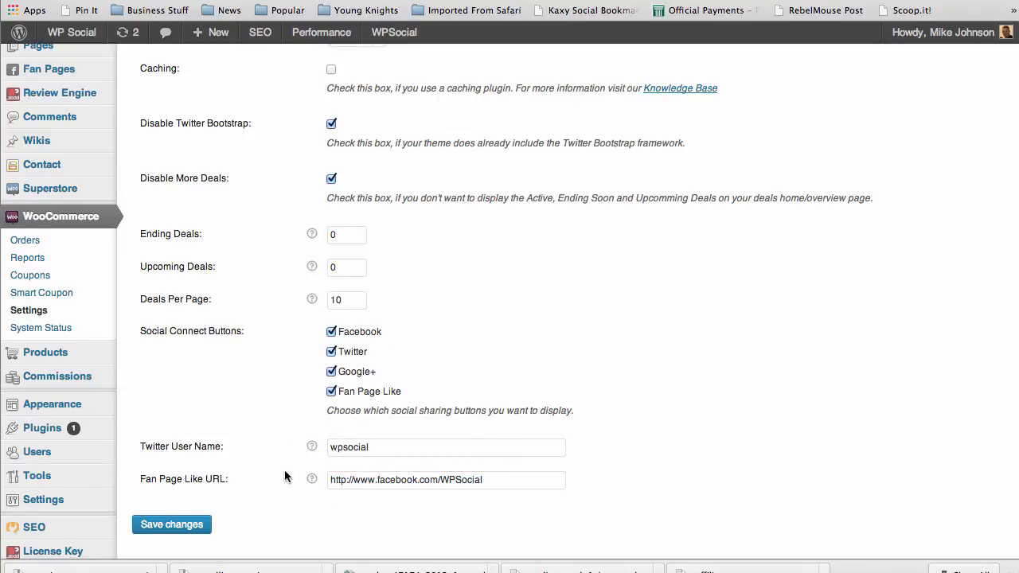
pyautogui.moveTo(238, 432)
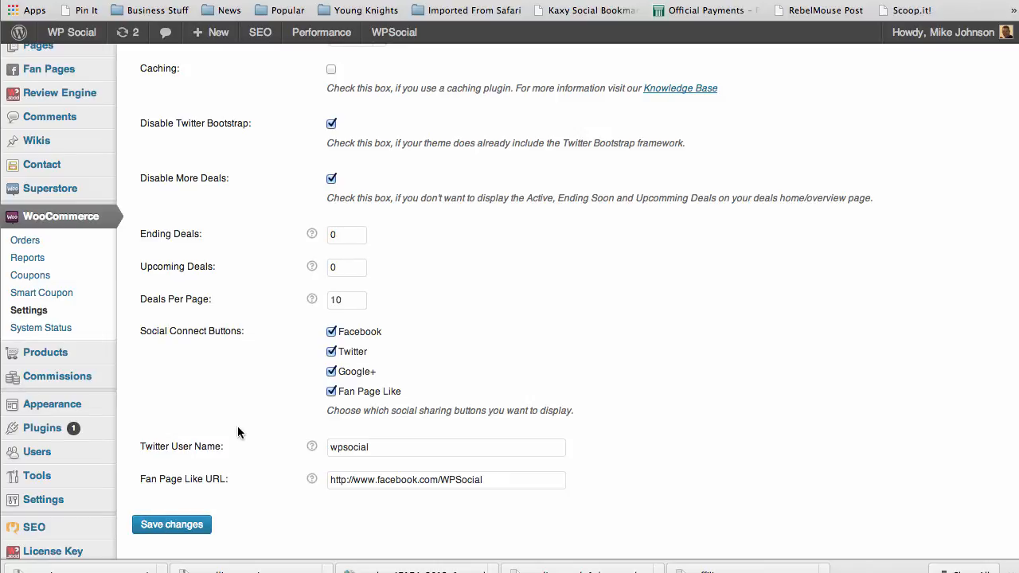
pyautogui.scroll(3)
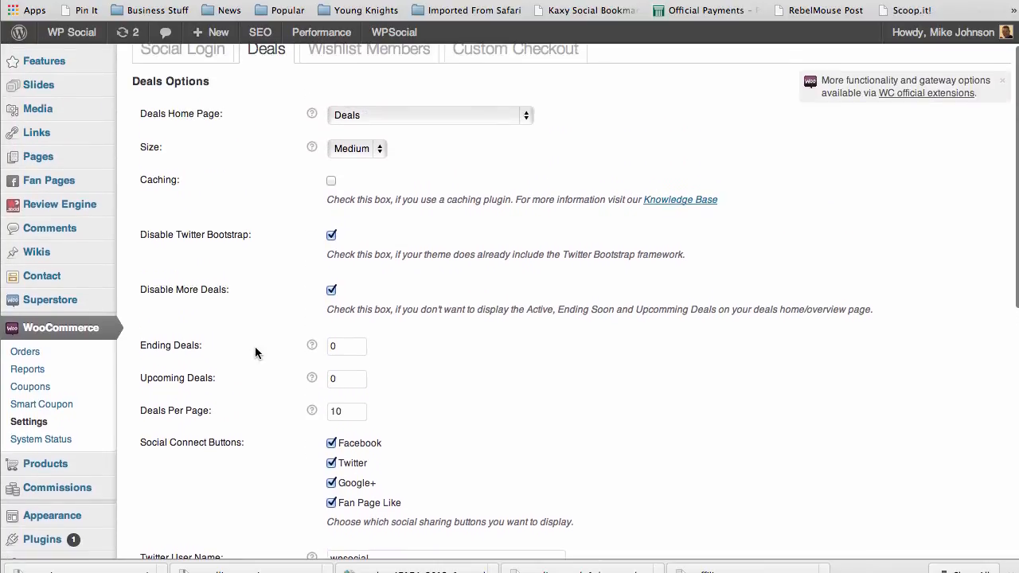
pyautogui.moveTo(631, 120)
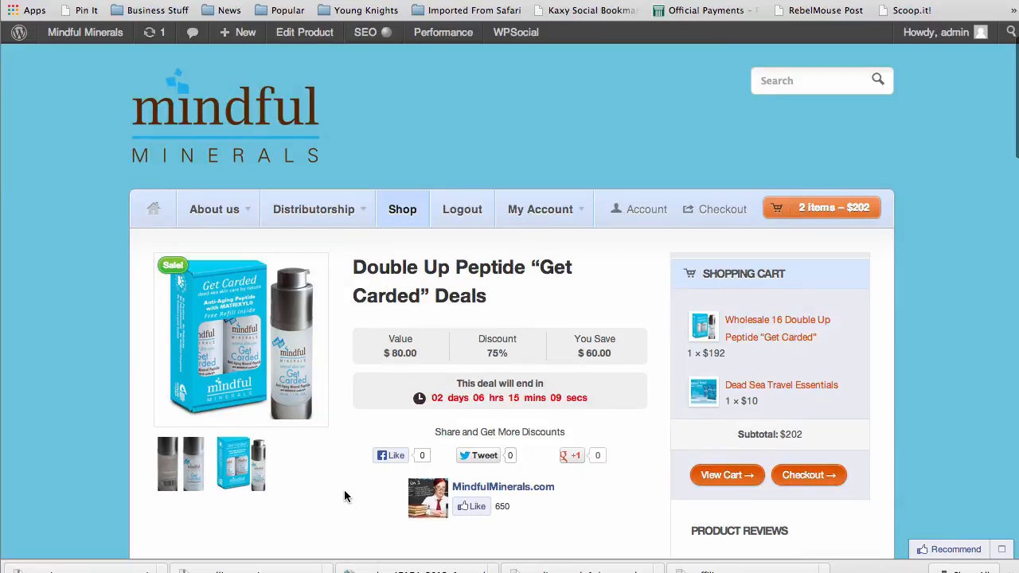
pyautogui.scroll(-3)
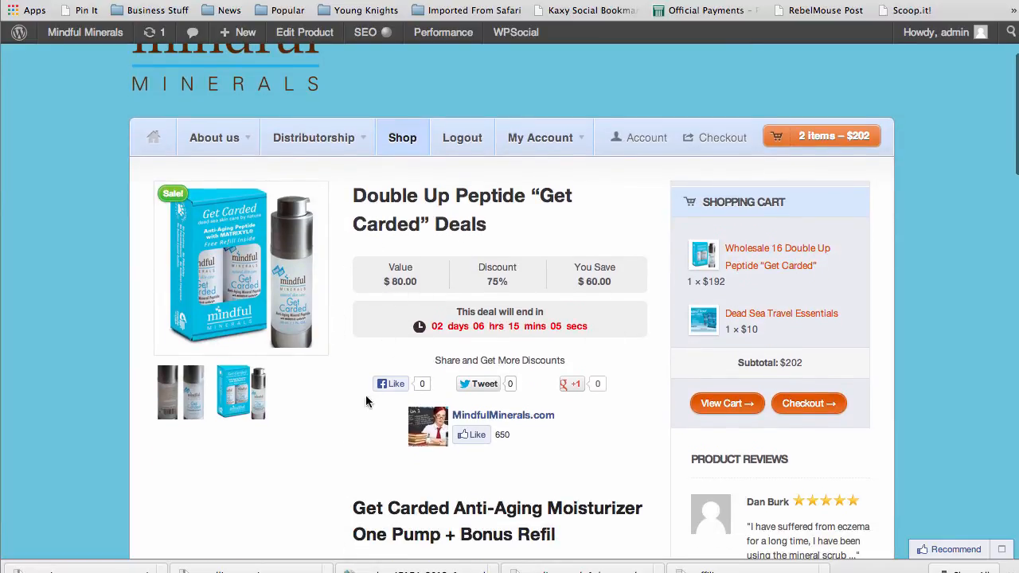
pyautogui.scroll(-3)
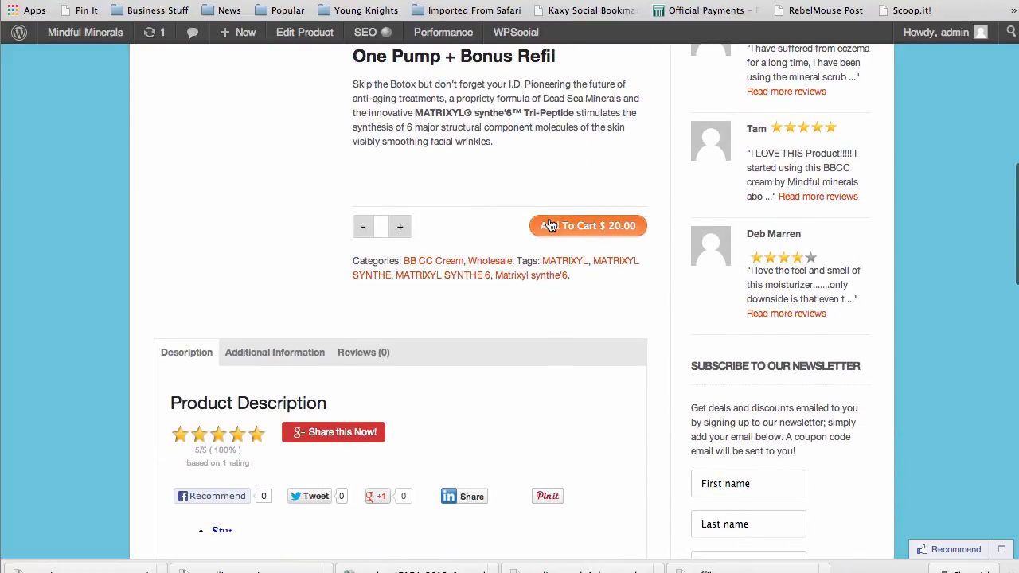
pyautogui.moveTo(619, 234)
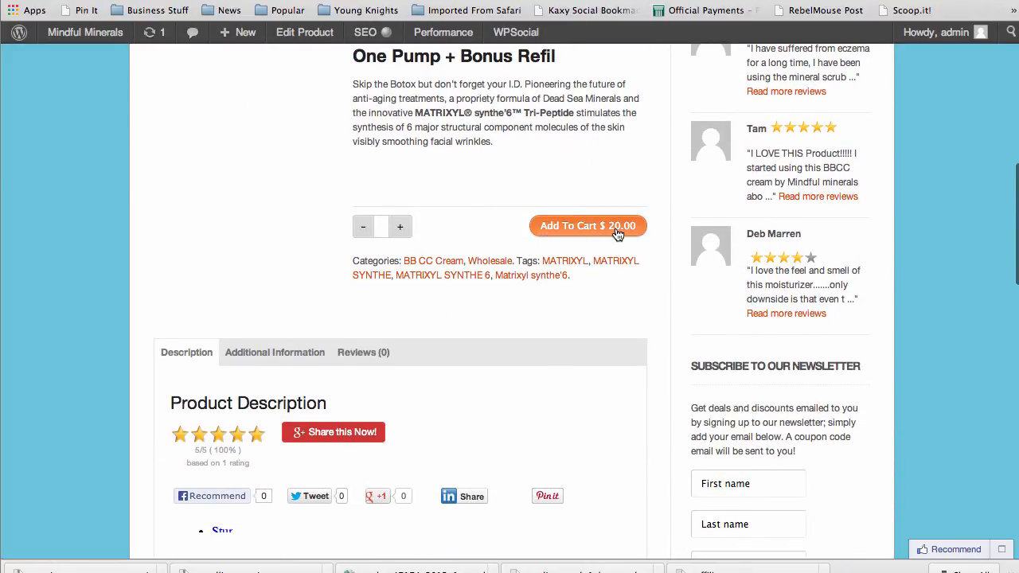
pyautogui.click(587, 225)
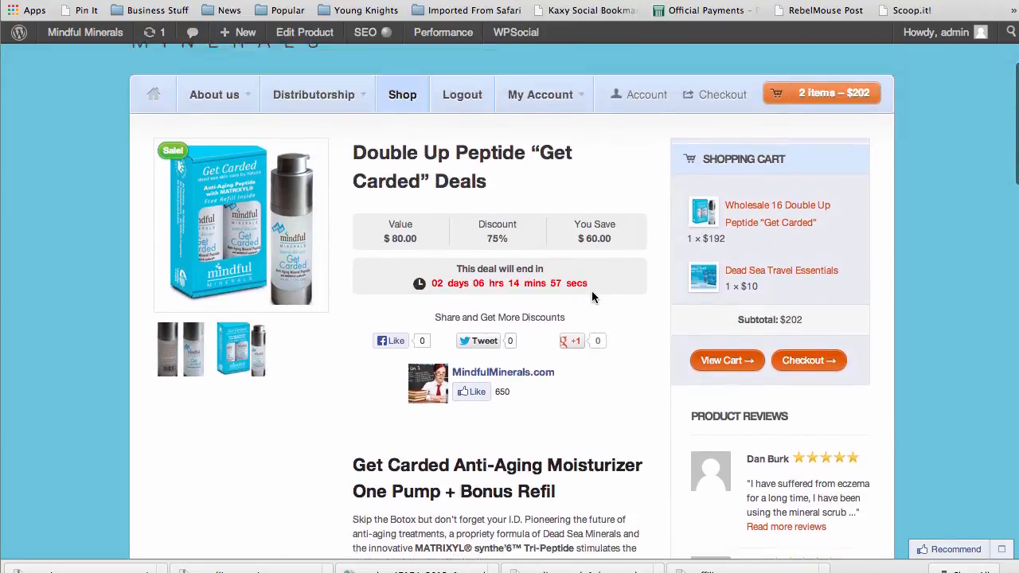
pyautogui.scroll(3)
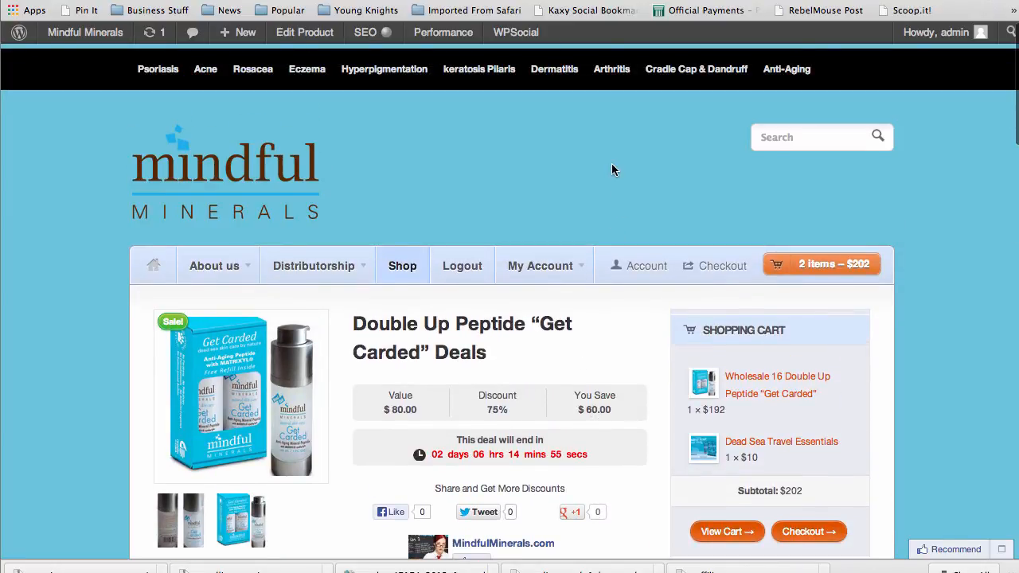